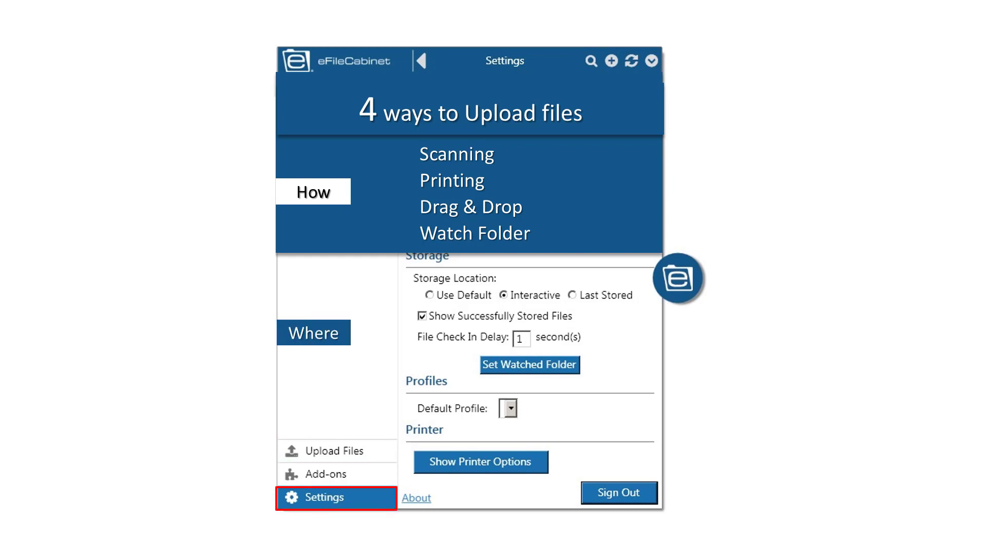
Step: Switch storage location between Use Default and Last Stored, then collapse the Sidekick panel
{"action": "left_click", "coordinate": [430, 295]}
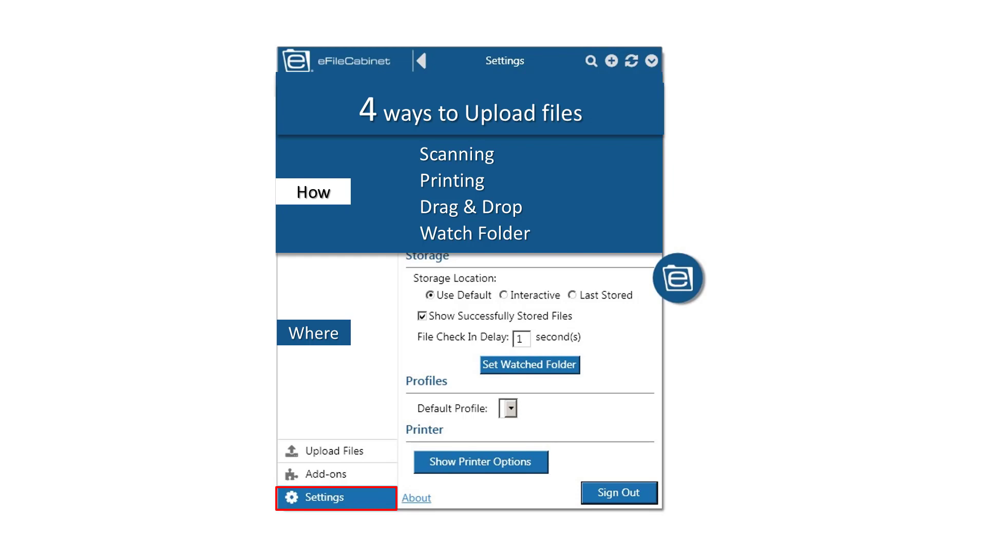
{"action": "left_click", "coordinate": [572, 295]}
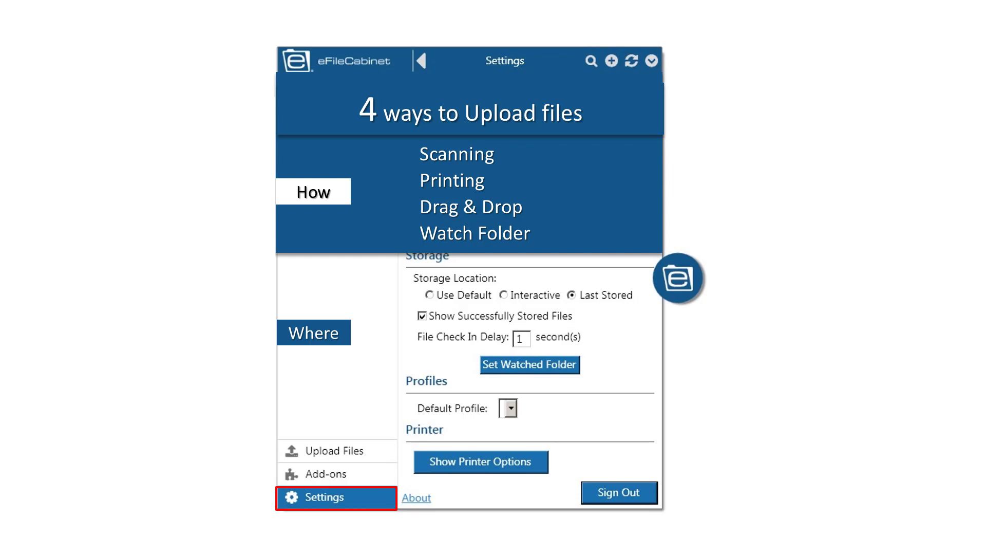
{"action": "left_click", "coordinate": [503, 295]}
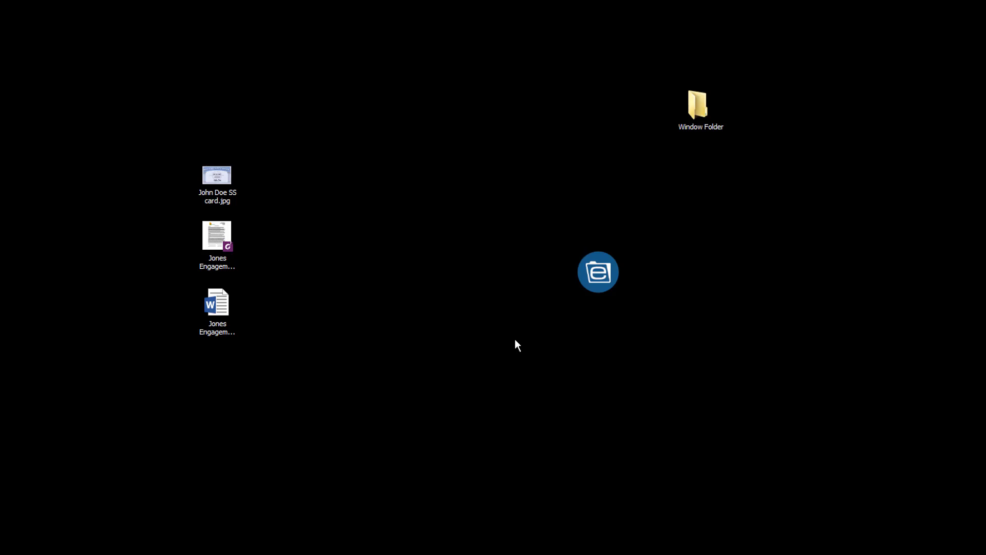
Step: Navigate My Business > Human Resources > Doe, John > Permanent > Social Security
{"action": "left_click", "coordinate": [598, 271]}
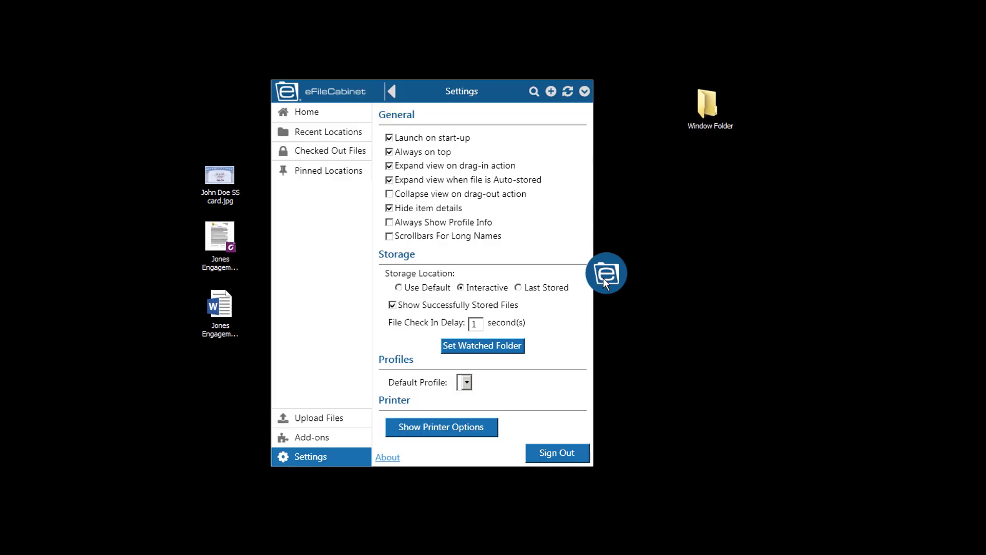
{"action": "left_click", "coordinate": [307, 112]}
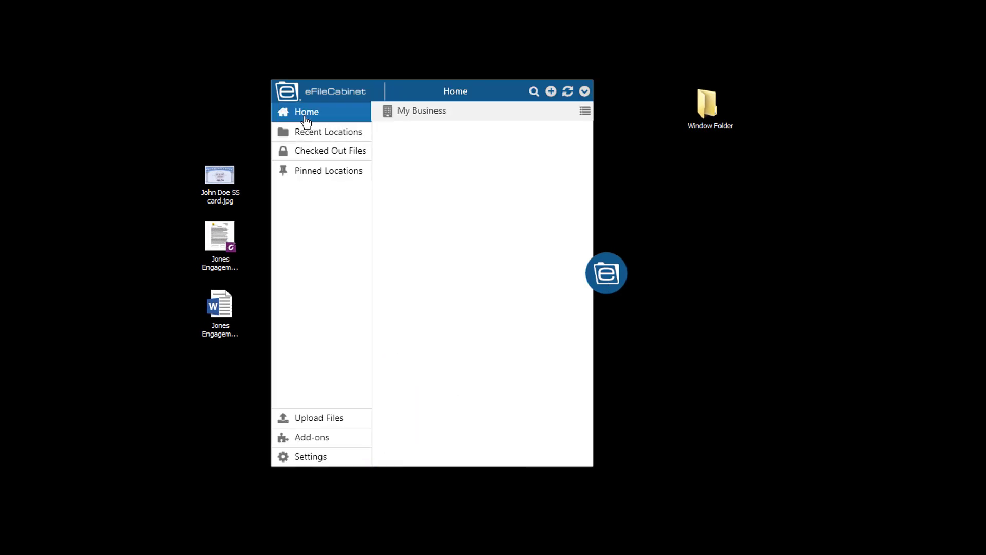
{"action": "left_click", "coordinate": [421, 110]}
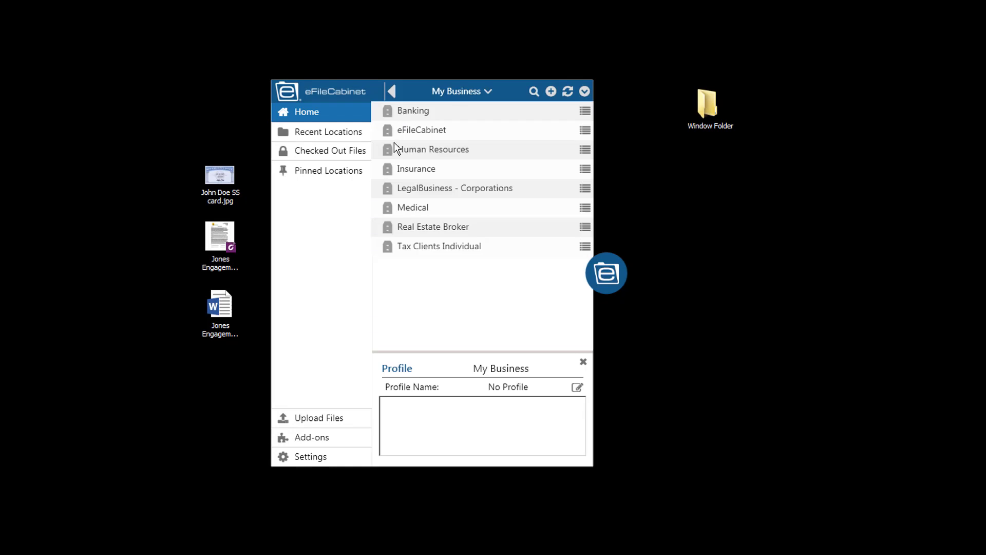
{"action": "left_click", "coordinate": [433, 149]}
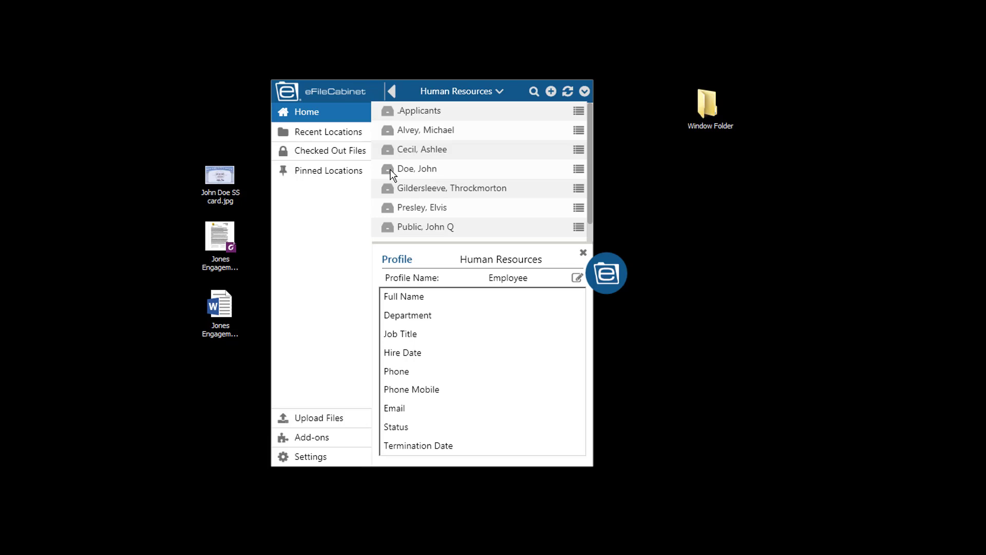
{"action": "double_click", "coordinate": [417, 168]}
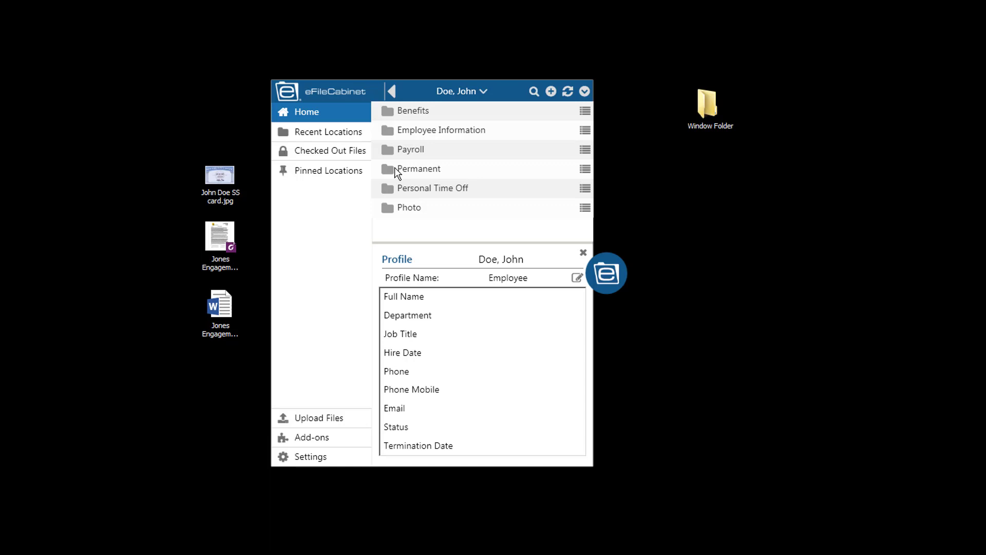
{"action": "double_click", "coordinate": [418, 168]}
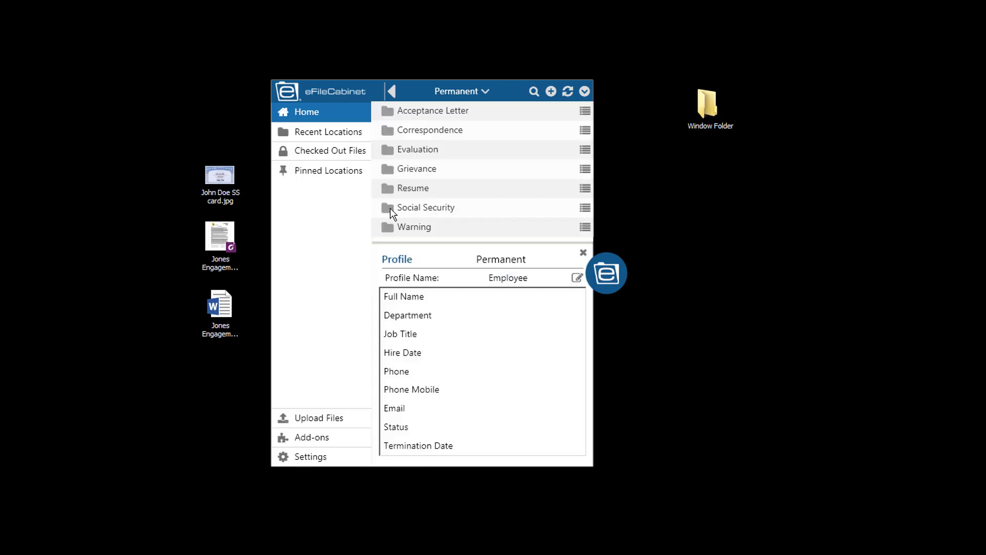
{"action": "left_click", "coordinate": [426, 207]}
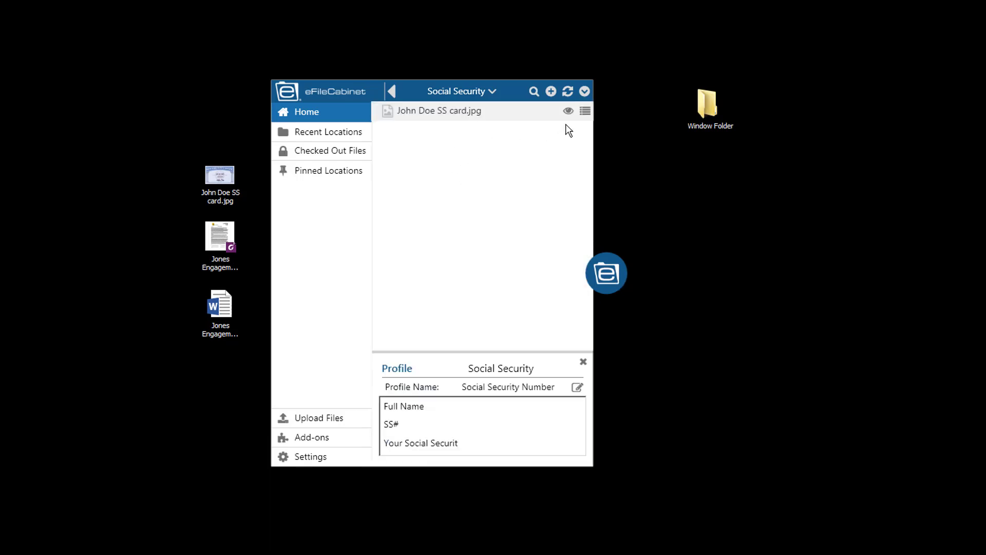
{"action": "mouse_move", "coordinate": [403, 116]}
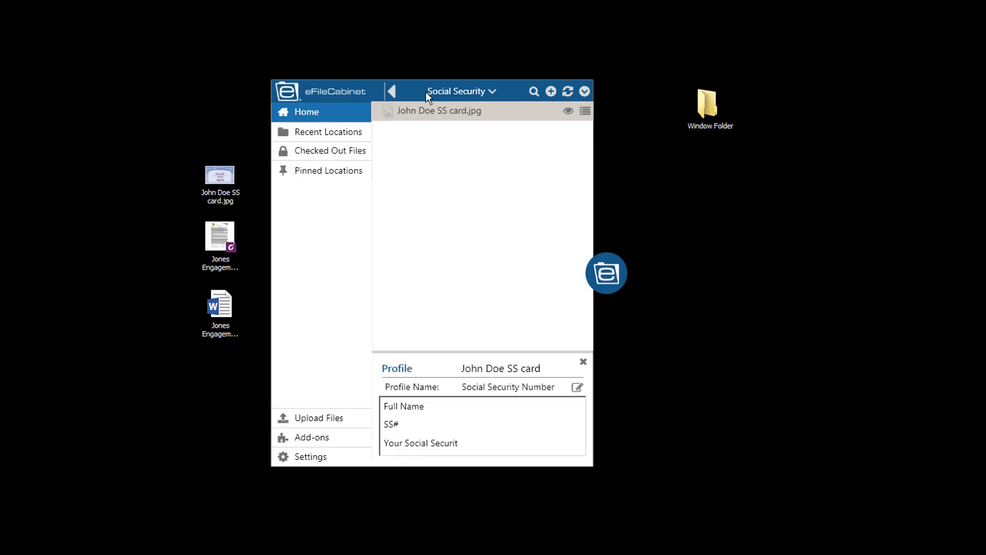
Step: Preview the stored John Doe SS card.jpg and close the Document Preview
{"action": "double_click", "coordinate": [439, 111]}
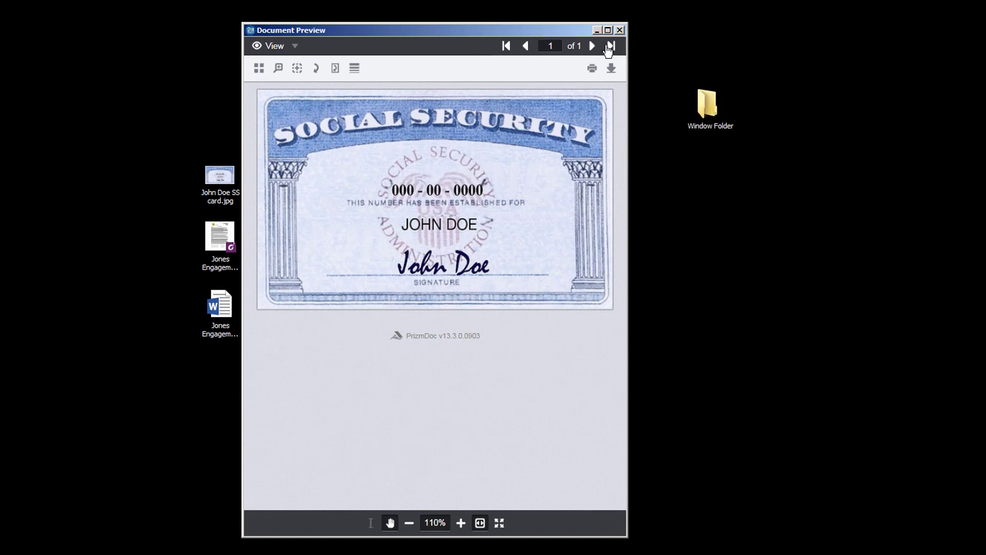
{"action": "left_click", "coordinate": [620, 30]}
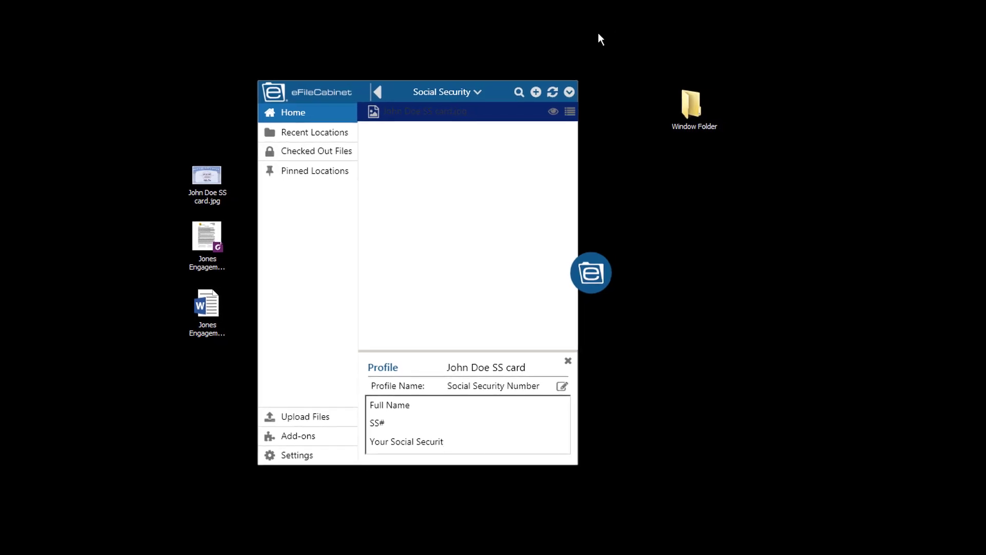
Step: Open the desktop Window Folder in File Explorer beside the Sidekick panel
{"action": "double_click", "coordinate": [695, 107]}
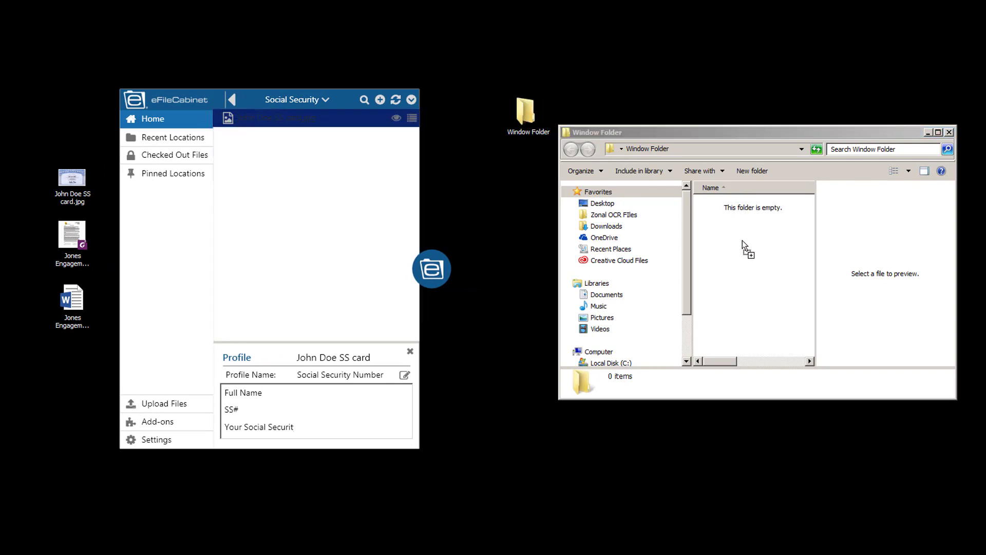
{"action": "left_click", "coordinate": [747, 204]}
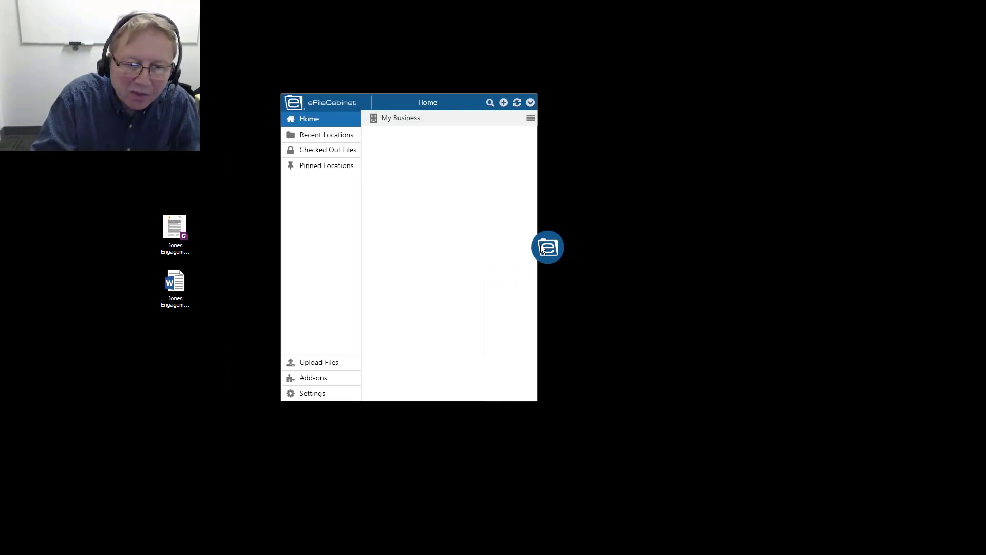
Step: Navigate from Home into My Business > Tax Clients Individual and a client's records
{"action": "left_click", "coordinate": [312, 393]}
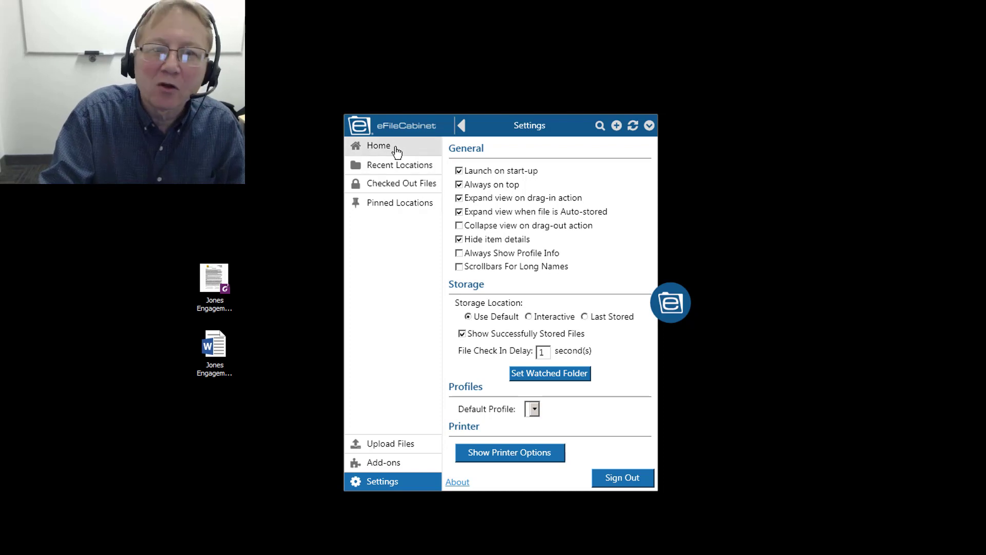
{"action": "left_click", "coordinate": [379, 145]}
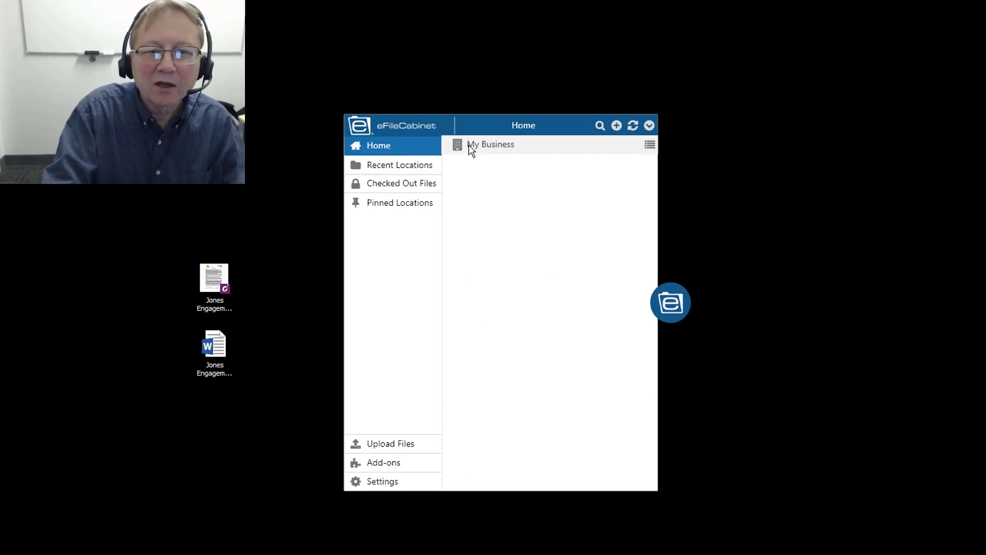
{"action": "left_click", "coordinate": [491, 144]}
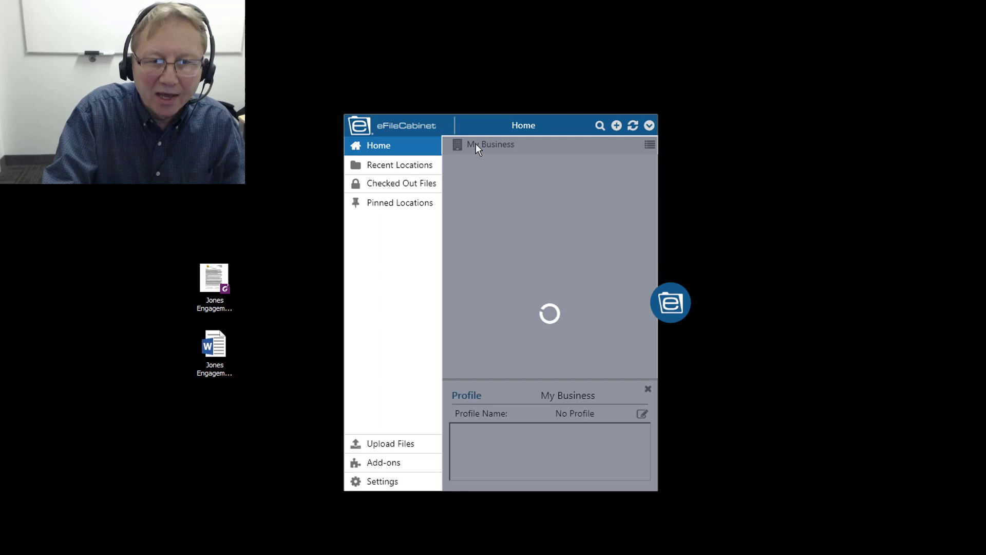
{"action": "left_click", "coordinate": [490, 144]}
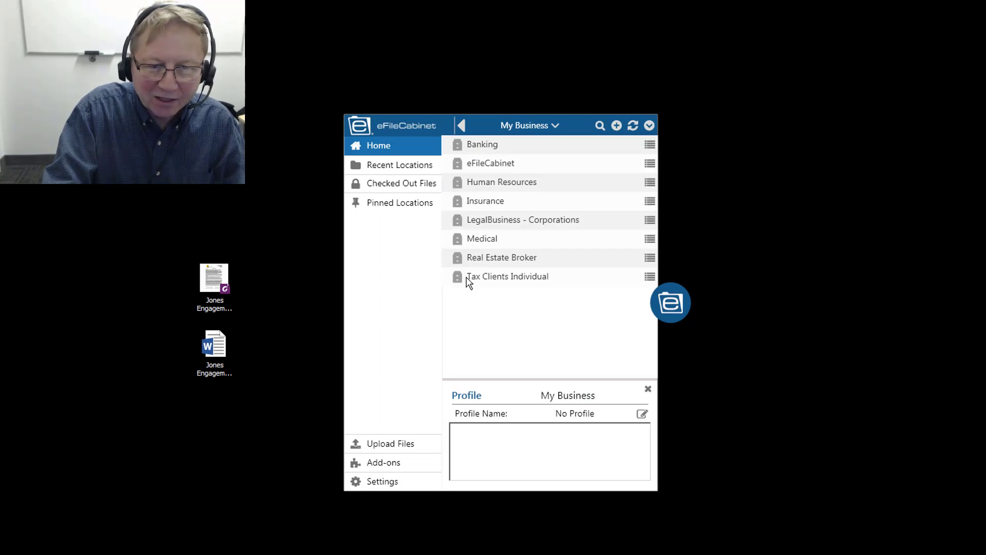
{"action": "double_click", "coordinate": [506, 276]}
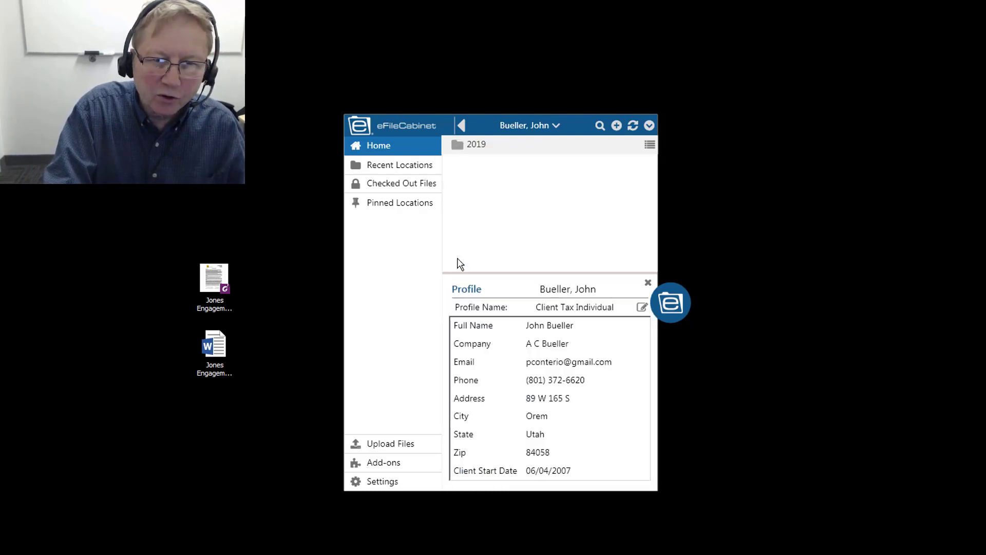
Step: Pin the client's 2019 Correspondence folder to quick access and jump to it
{"action": "left_click", "coordinate": [458, 145]}
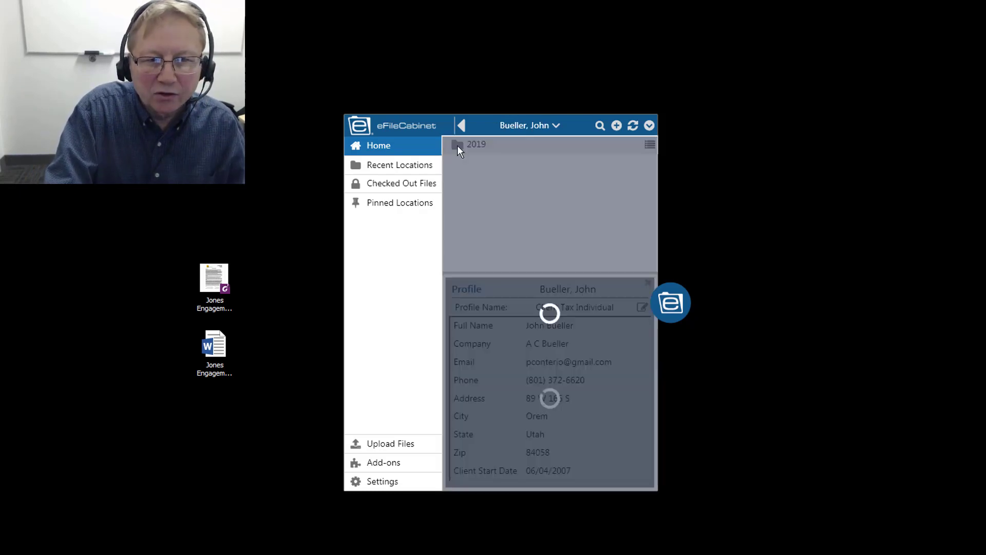
{"action": "double_click", "coordinate": [476, 144]}
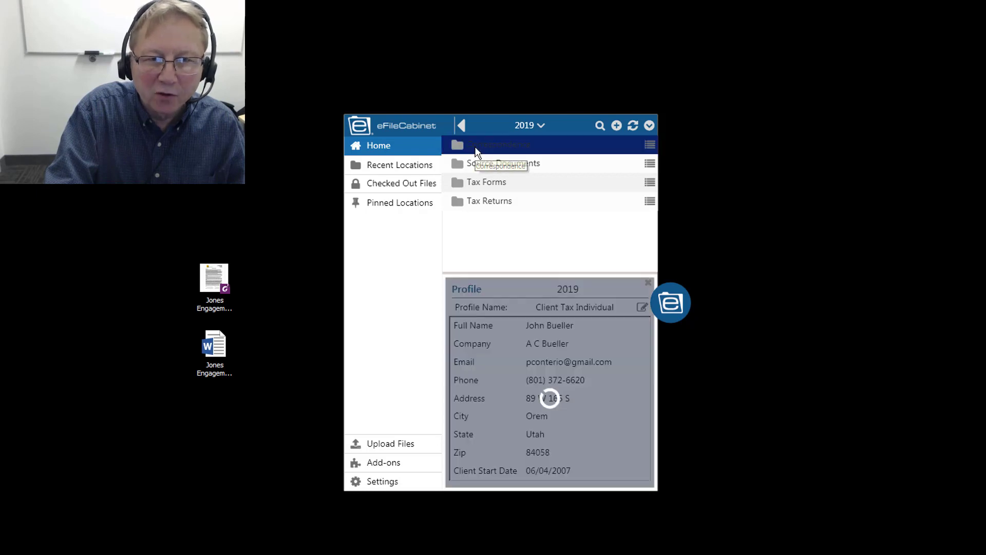
{"action": "left_click", "coordinate": [498, 145]}
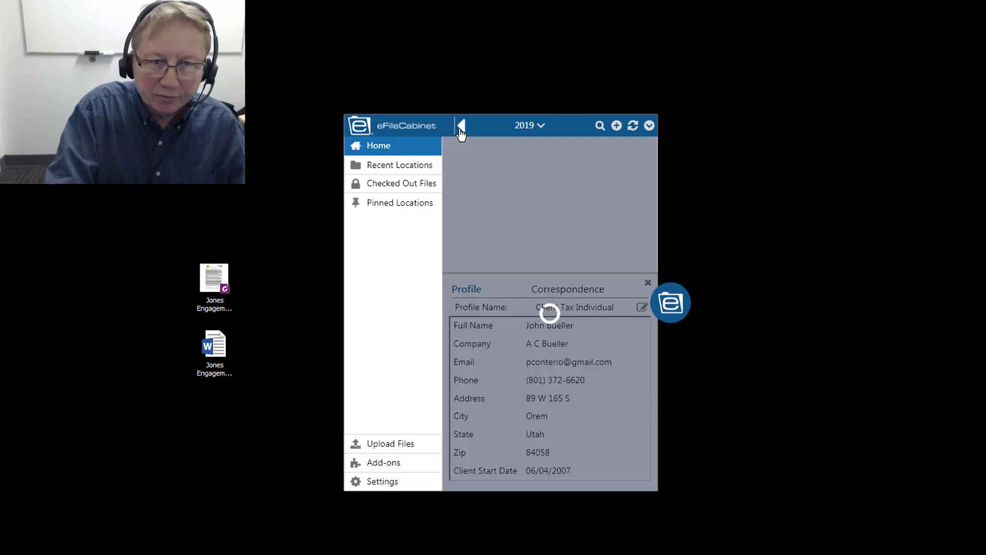
{"action": "left_click", "coordinate": [461, 126]}
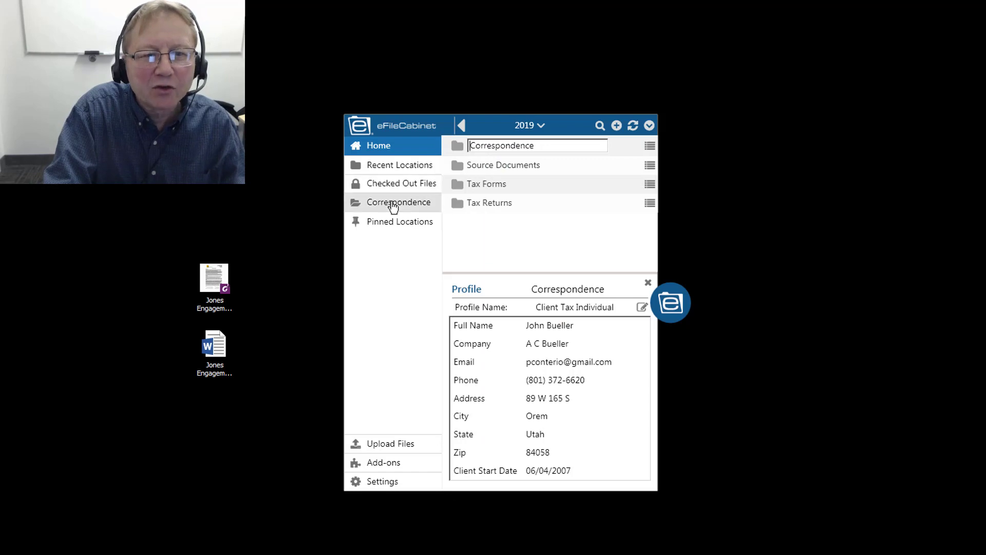
{"action": "left_click", "coordinate": [378, 145]}
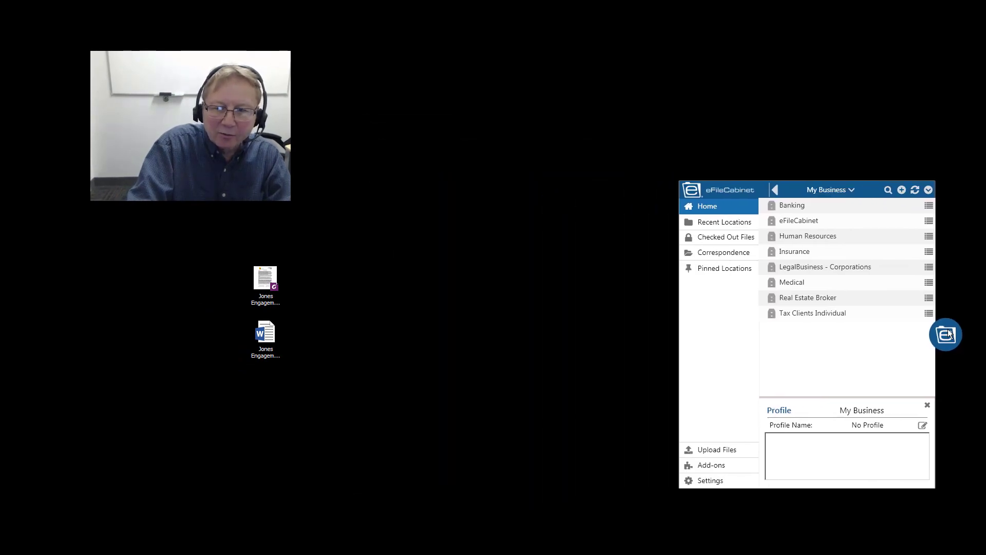
{"action": "mouse_move", "coordinate": [166, 335]}
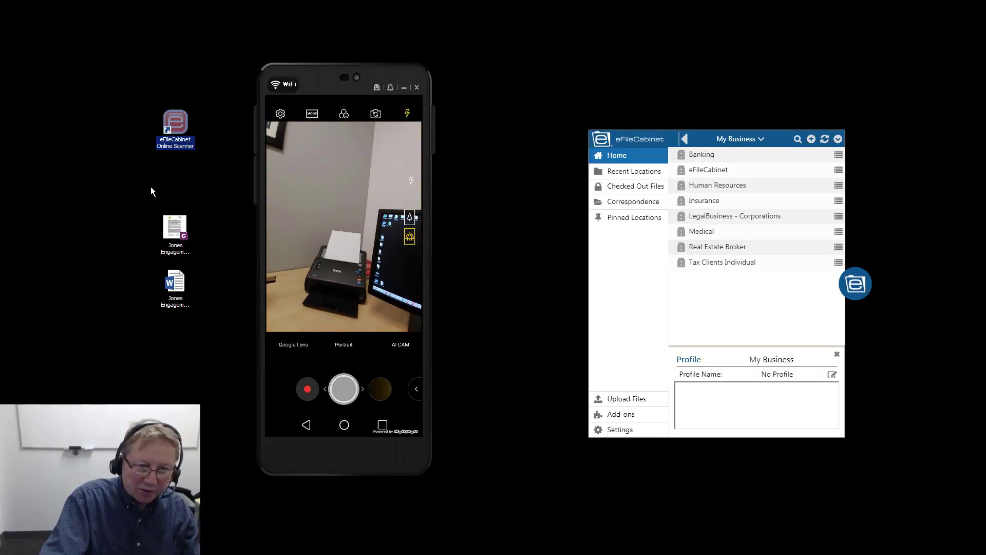
{"action": "left_click_drag", "start_coordinate": [345, 82], "coordinate": [604, 95]}
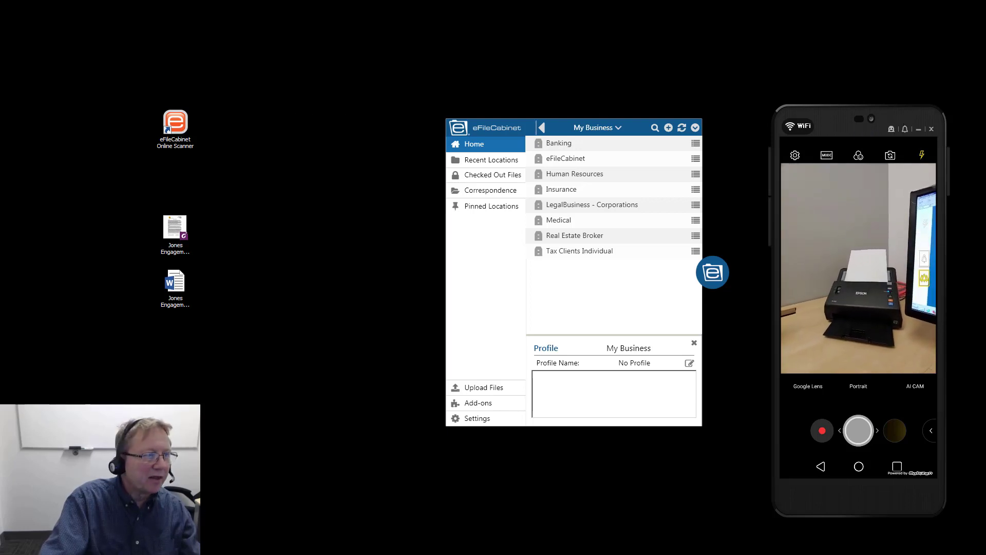
Step: Scan the engagement letter in Color with eFileCabinet Online Scanner and view the new PDF's profile
{"action": "double_click", "coordinate": [176, 125]}
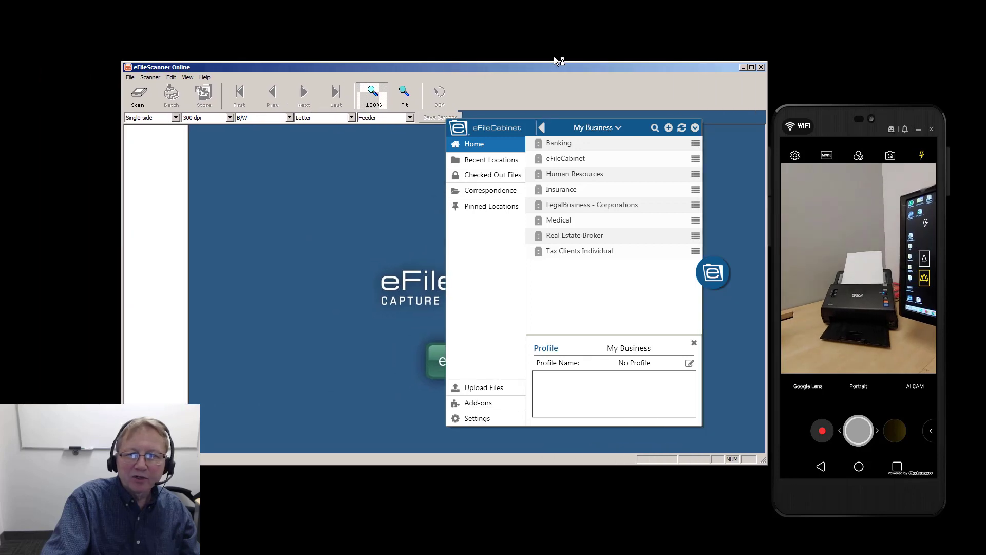
{"action": "left_click", "coordinate": [750, 66]}
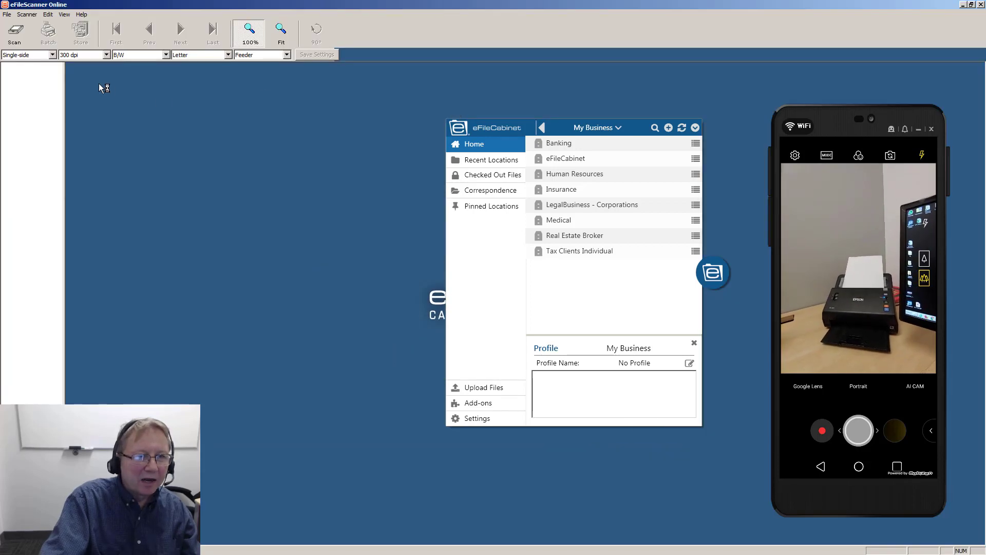
{"action": "left_click", "coordinate": [166, 55]}
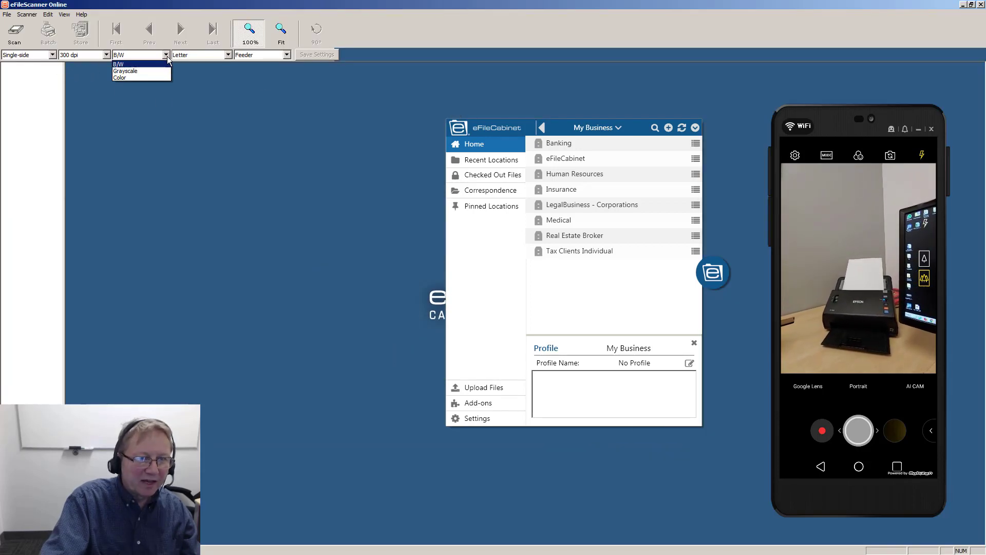
{"action": "left_click", "coordinate": [119, 77]}
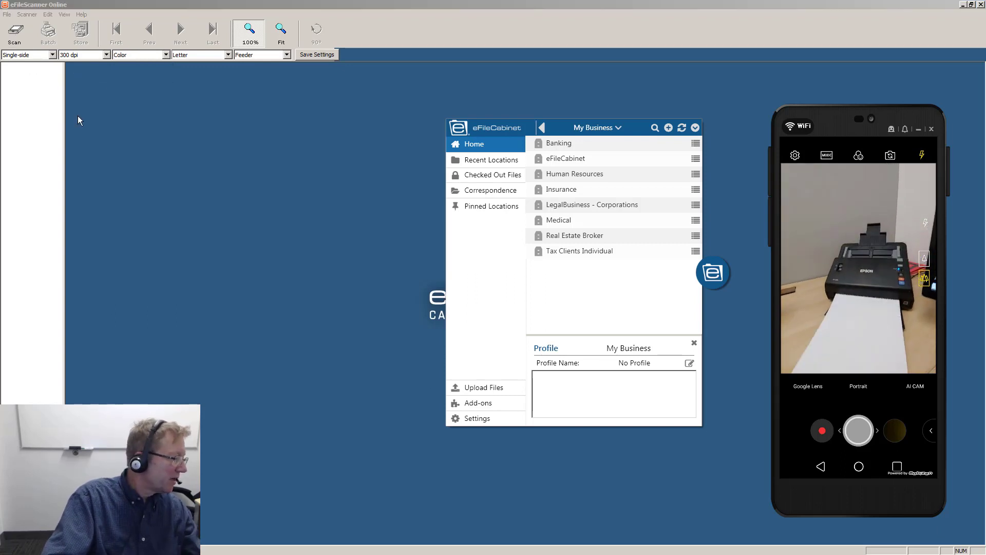
{"action": "left_click", "coordinate": [13, 33]}
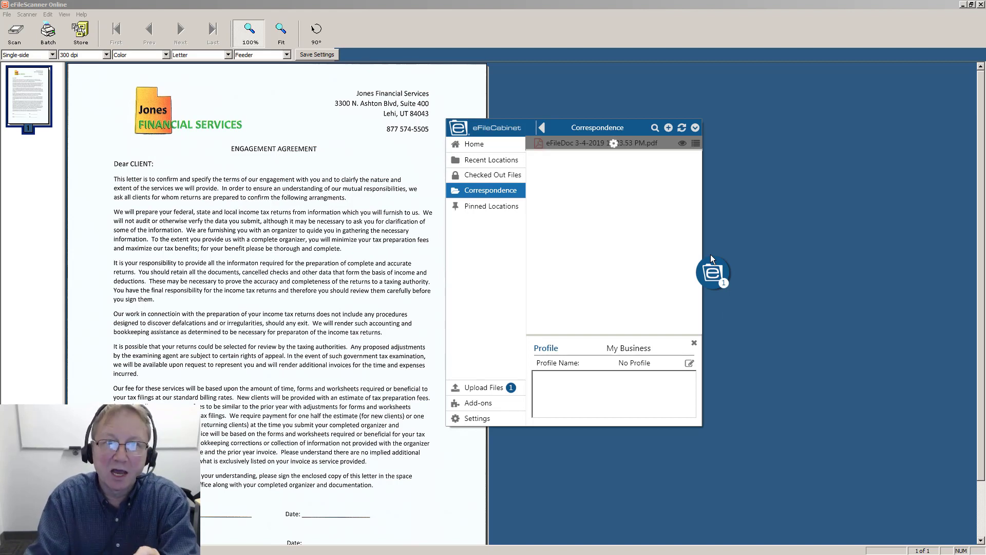
{"action": "mouse_move", "coordinate": [702, 237]}
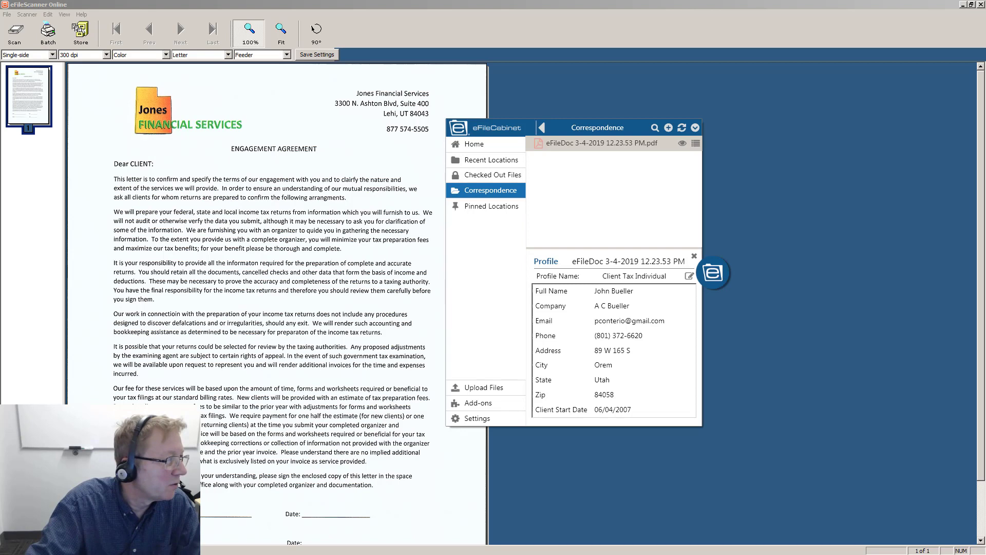
{"action": "left_click", "coordinate": [682, 144]}
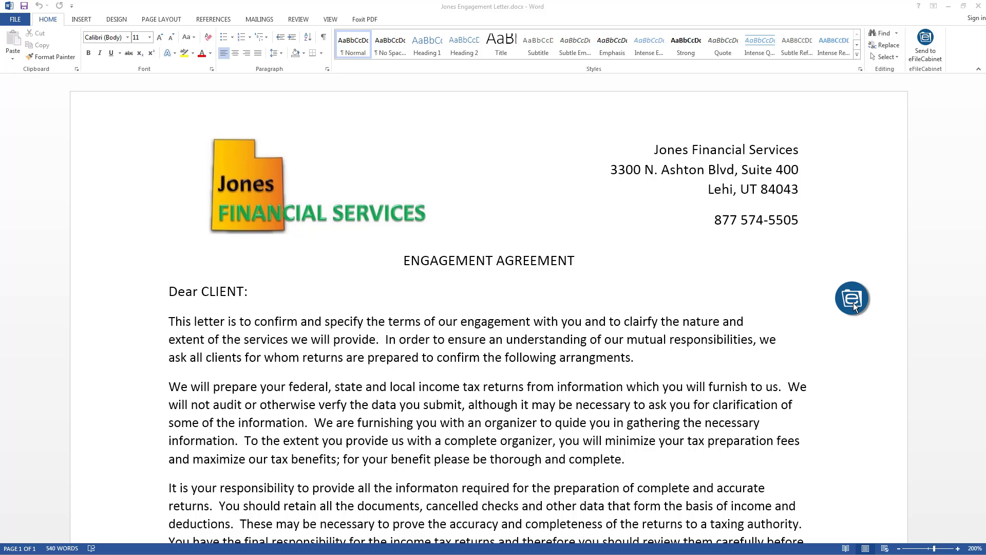
{"action": "mouse_move", "coordinate": [862, 248]}
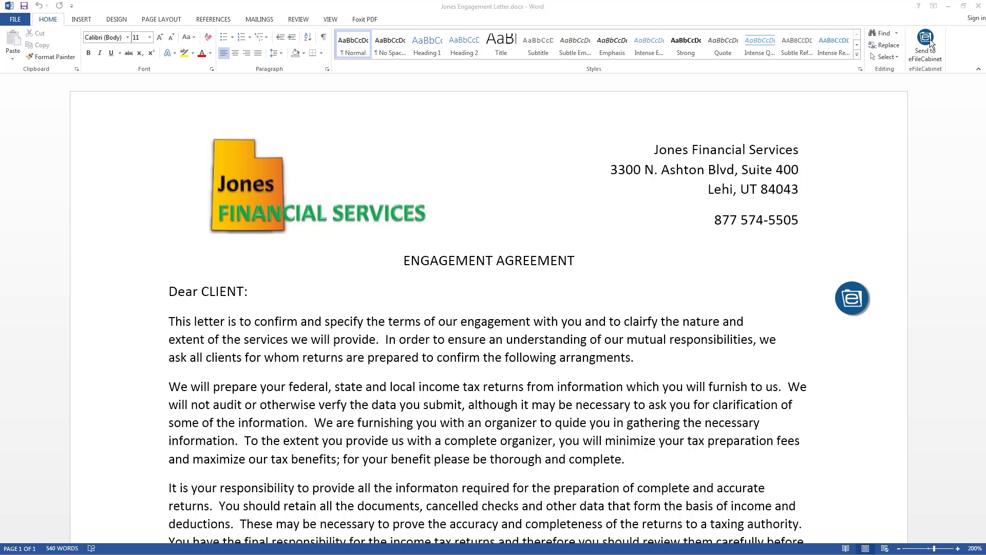
{"action": "mouse_move", "coordinate": [455, 184]}
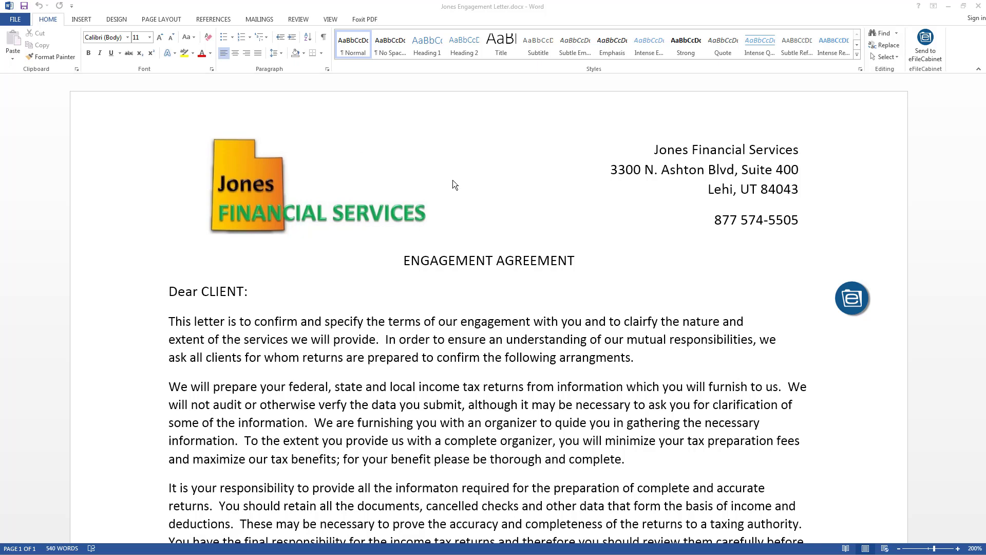
Step: Send the letter to Correspondence via Send to eFileCabinet, view its profile and preview it
{"action": "left_click", "coordinate": [852, 298]}
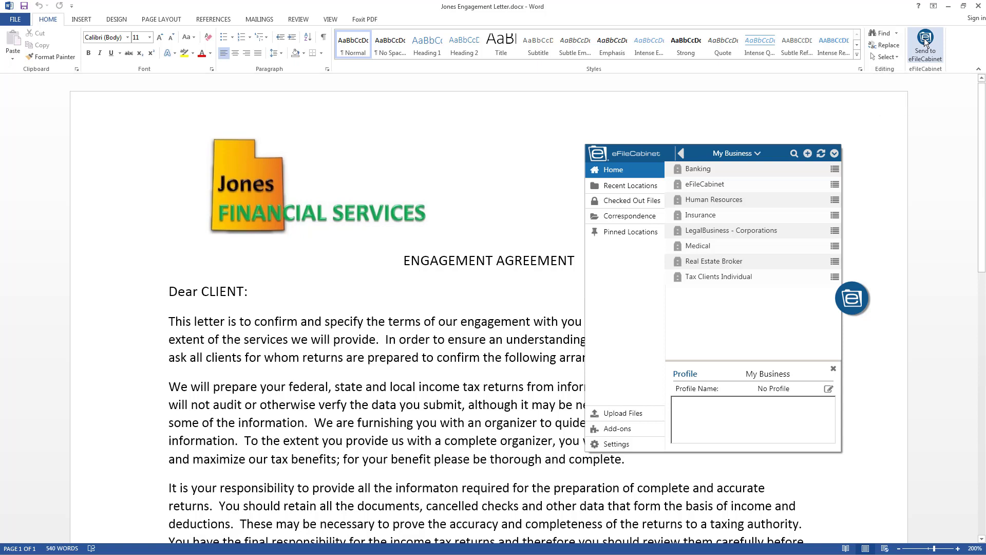
{"action": "left_click", "coordinate": [625, 216]}
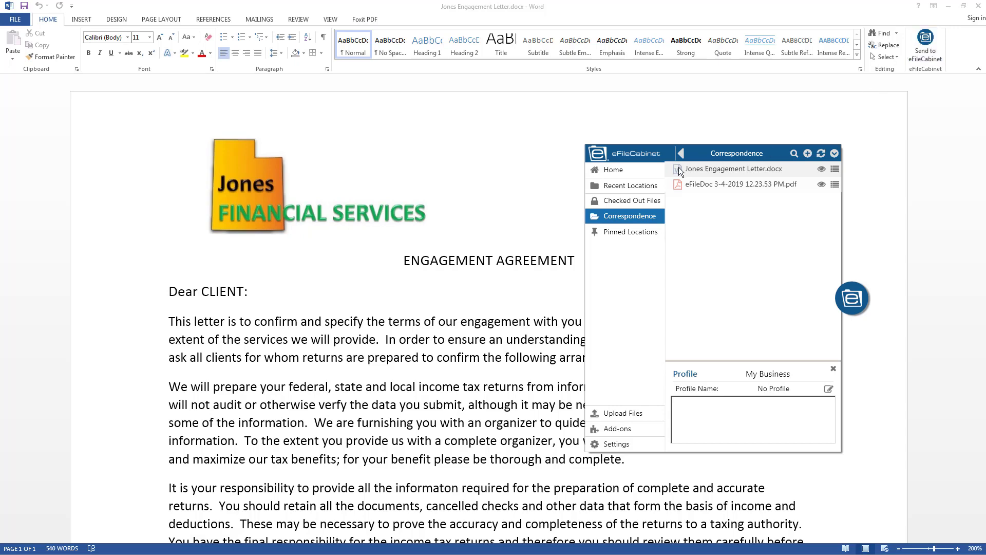
{"action": "left_click", "coordinate": [732, 168]}
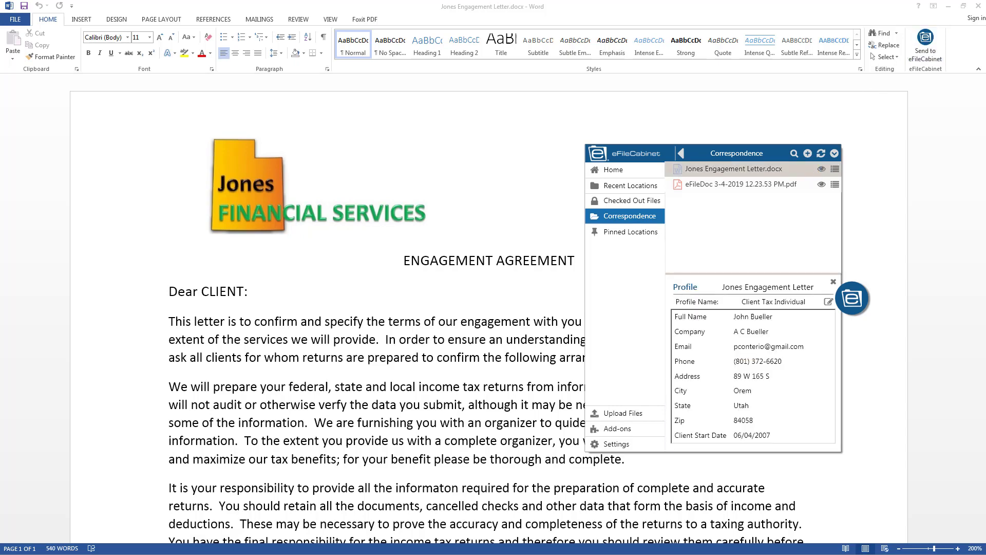
{"action": "left_click", "coordinate": [822, 168]}
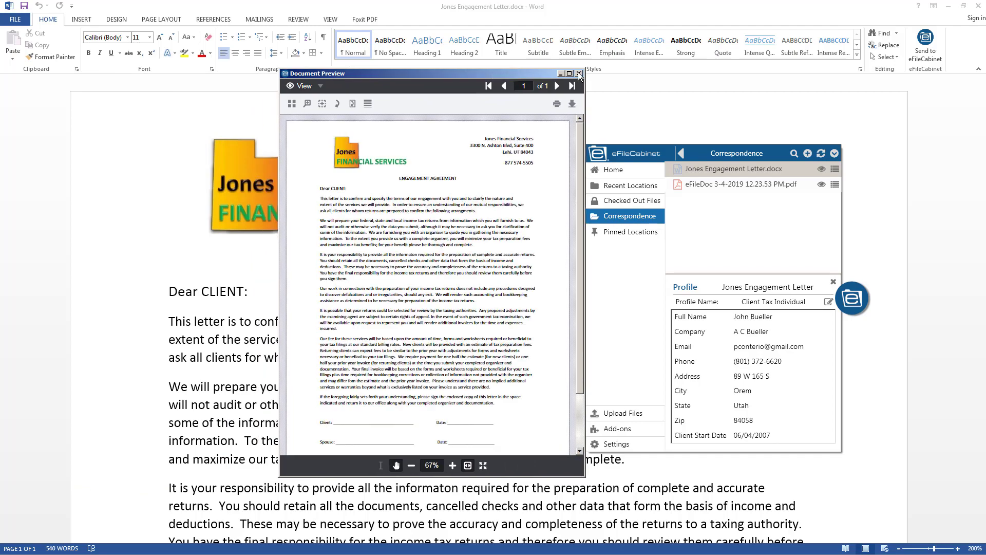
{"action": "left_click", "coordinate": [578, 74]}
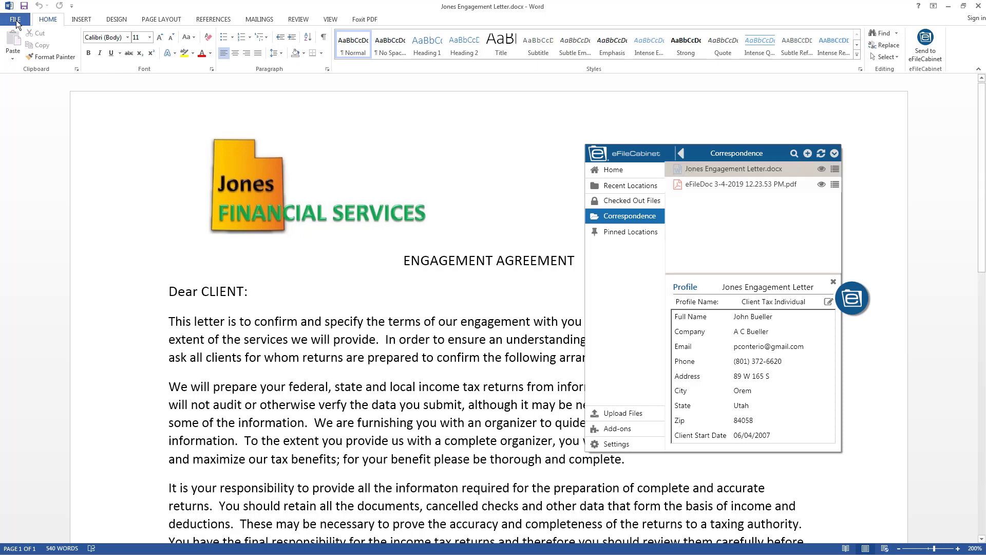
Step: Print the engagement letter to the eFileCabinet Online printer
{"action": "left_click", "coordinate": [15, 18]}
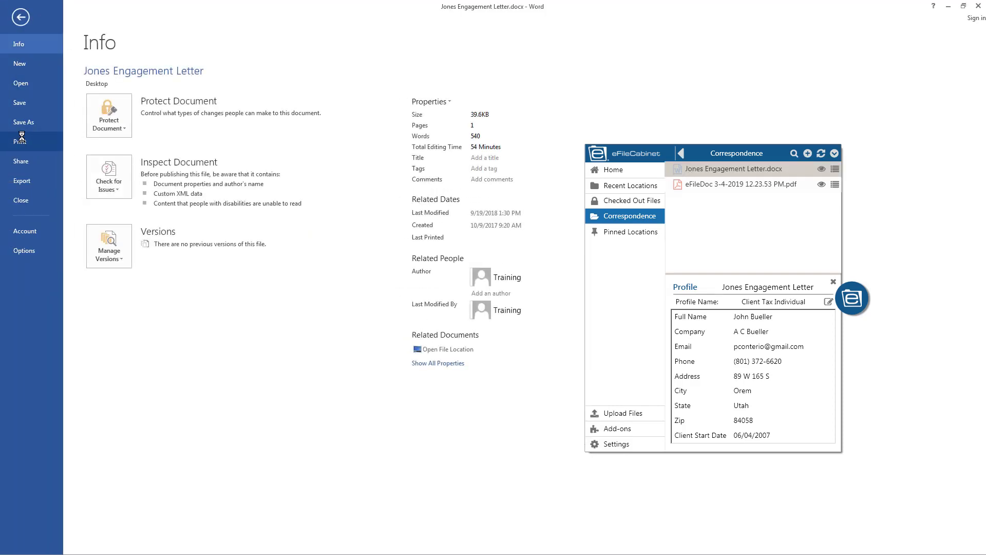
{"action": "left_click", "coordinate": [21, 141]}
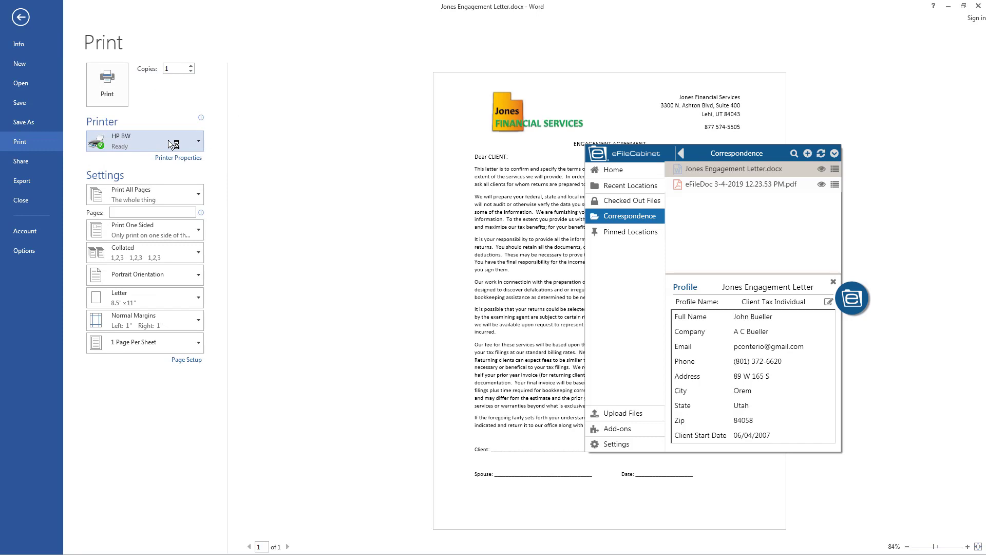
{"action": "left_click", "coordinate": [145, 140]}
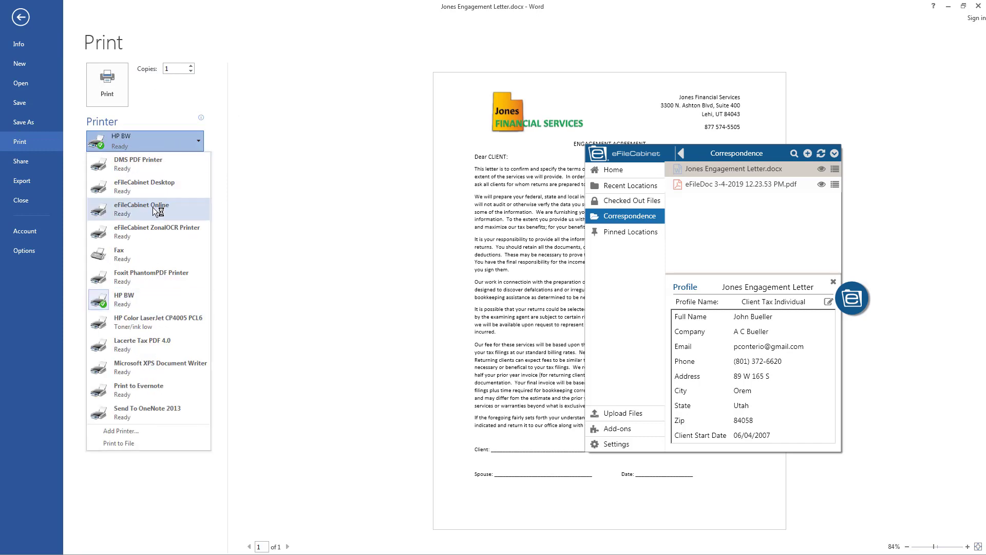
{"action": "left_click", "coordinate": [141, 208]}
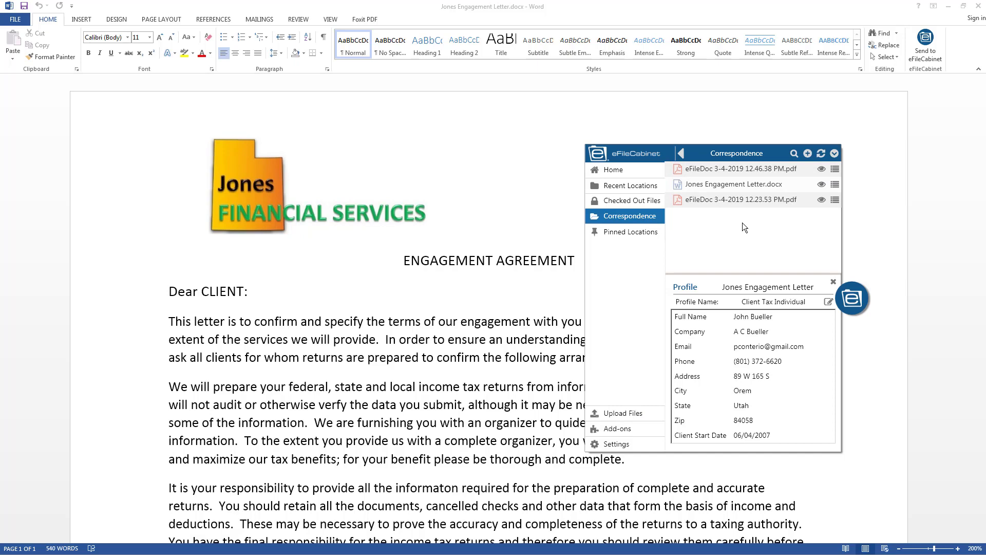
Step: Preview eFileDoc 3-4-2019 12.46.38 PM.pdf and close the preview
{"action": "left_click", "coordinate": [730, 169]}
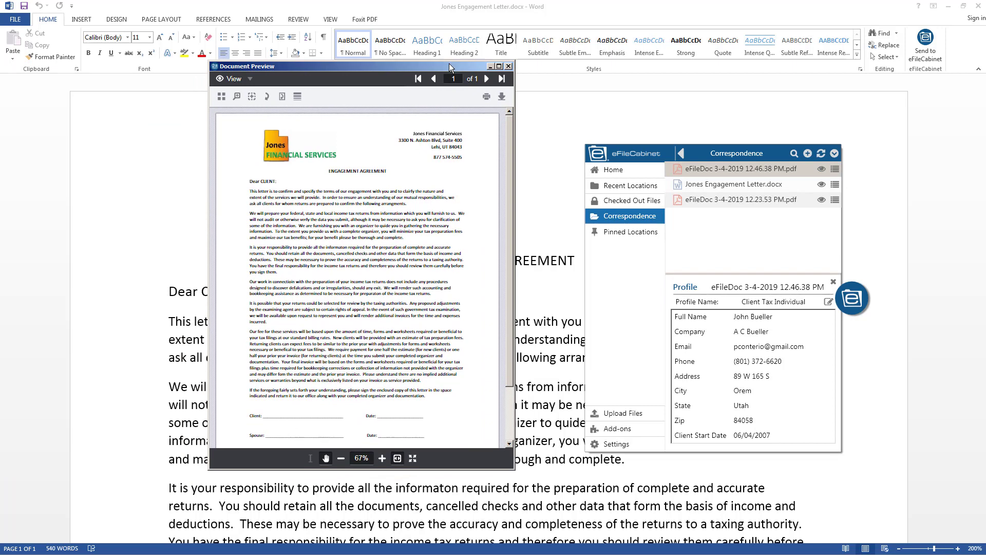
{"action": "left_click", "coordinate": [508, 66]}
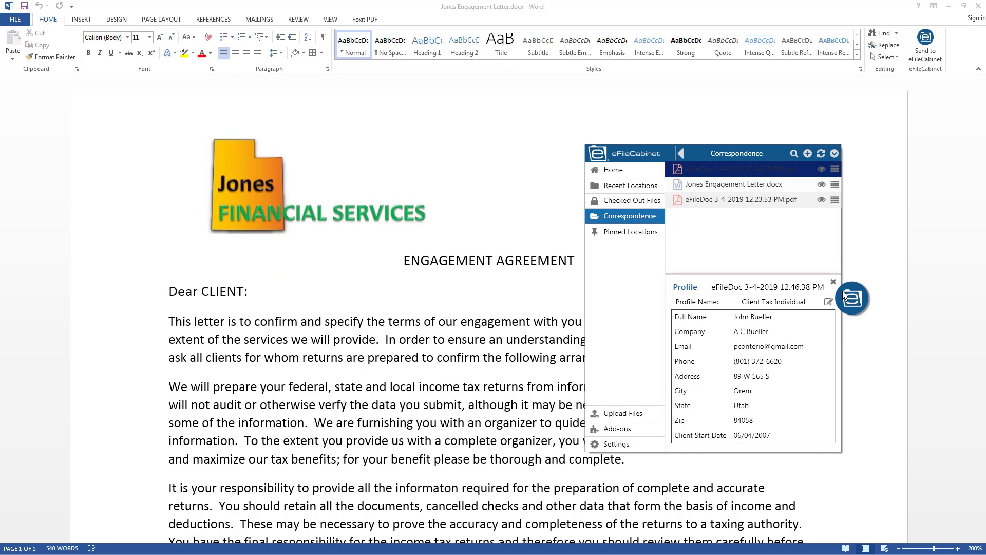
{"action": "mouse_move", "coordinate": [841, 295]}
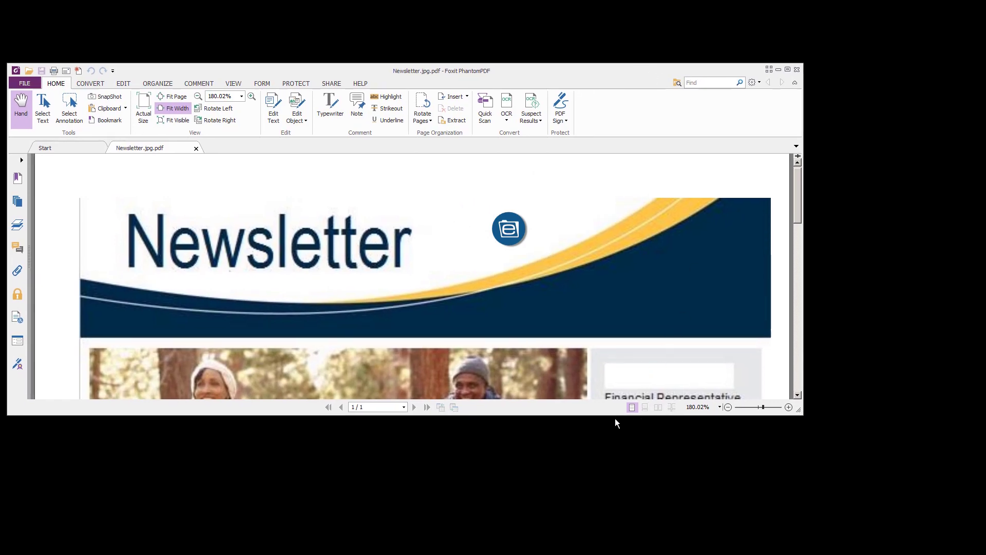
Step: Scroll through Newsletter.jpg.pdf and close it
{"action": "scroll", "scroll_direction": "down", "scroll_amount": 3}
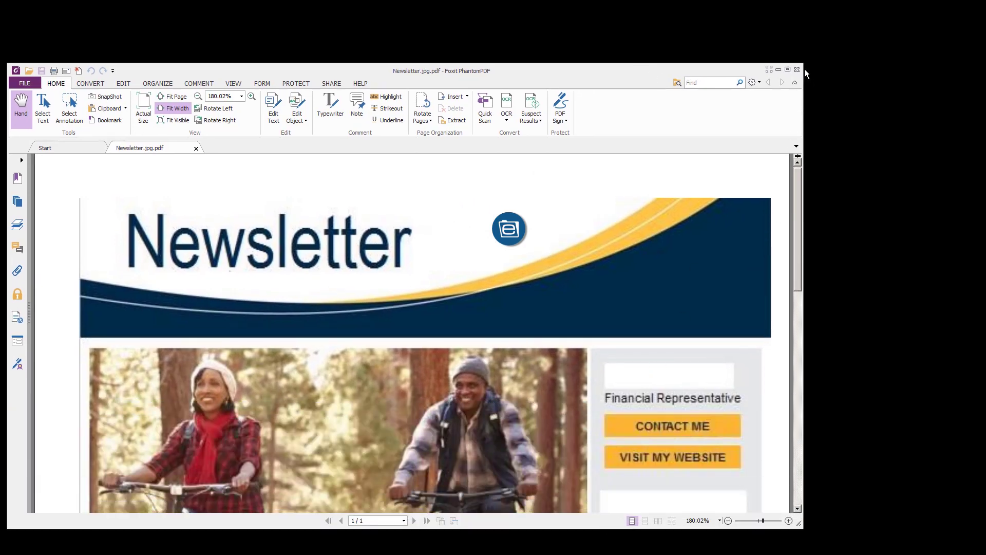
{"action": "left_click", "coordinate": [509, 228]}
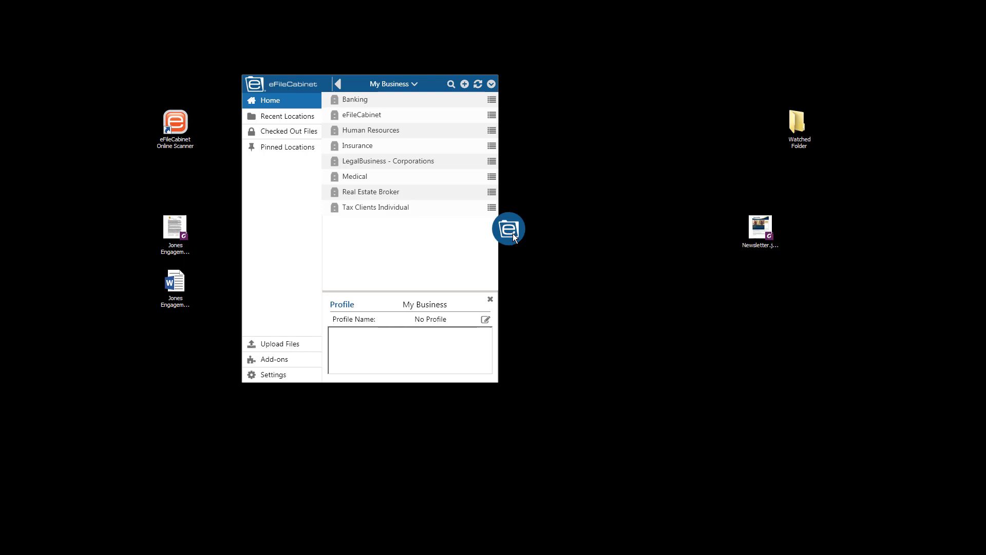
{"action": "mouse_move", "coordinate": [353, 222]}
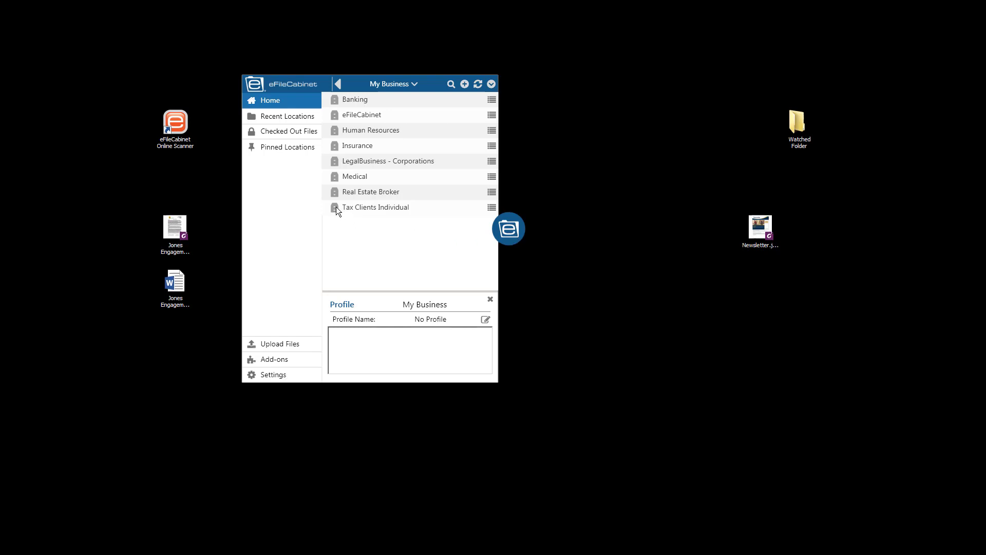
Step: Browse into Tax Clients Individual, look inside 1st Quarter, and return to 2019 News Letters
{"action": "double_click", "coordinate": [376, 206]}
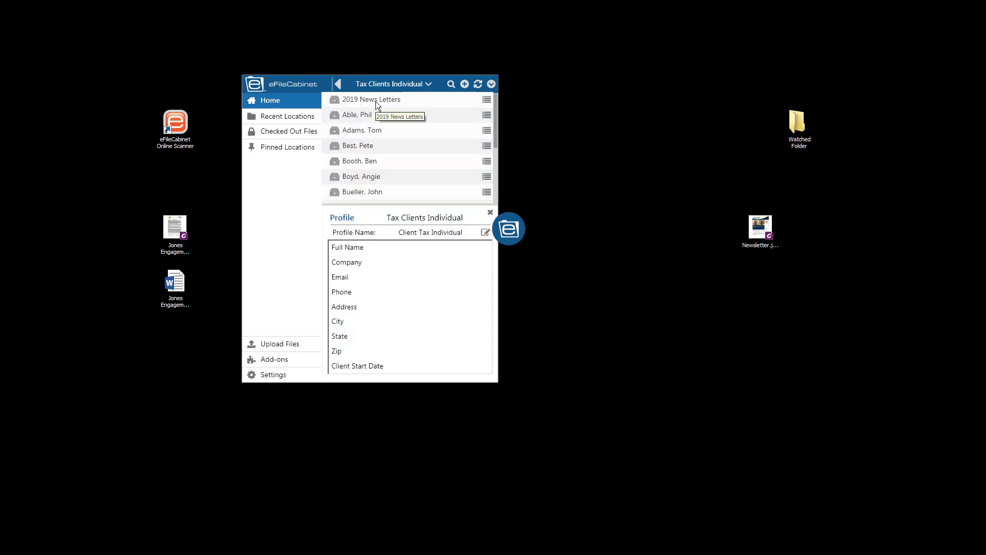
{"action": "mouse_move", "coordinate": [335, 106]}
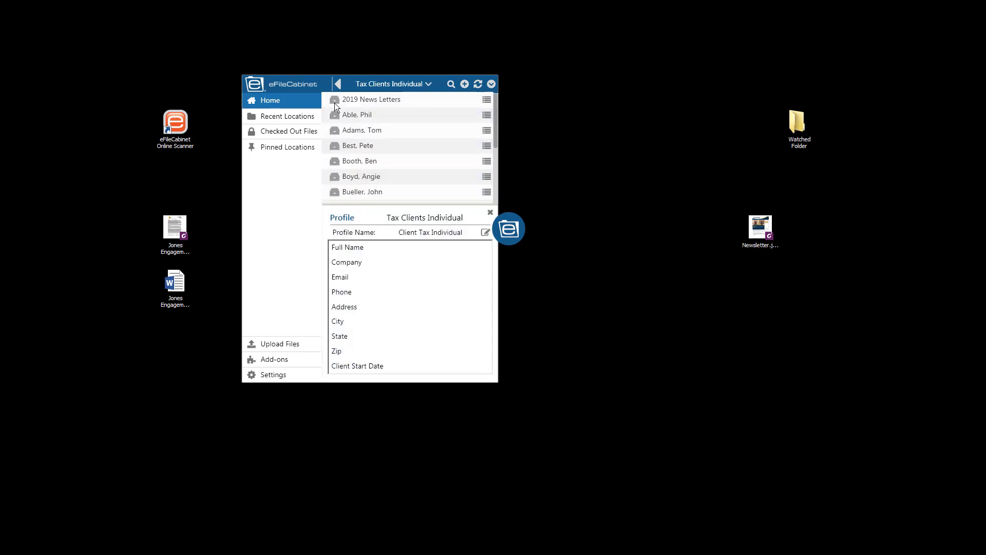
{"action": "double_click", "coordinate": [372, 98]}
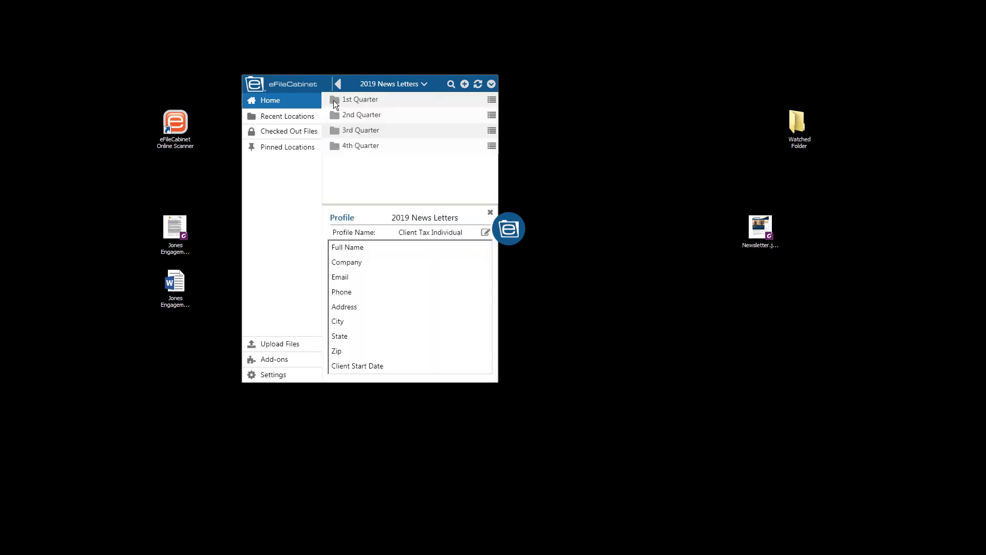
{"action": "mouse_move", "coordinate": [336, 106]}
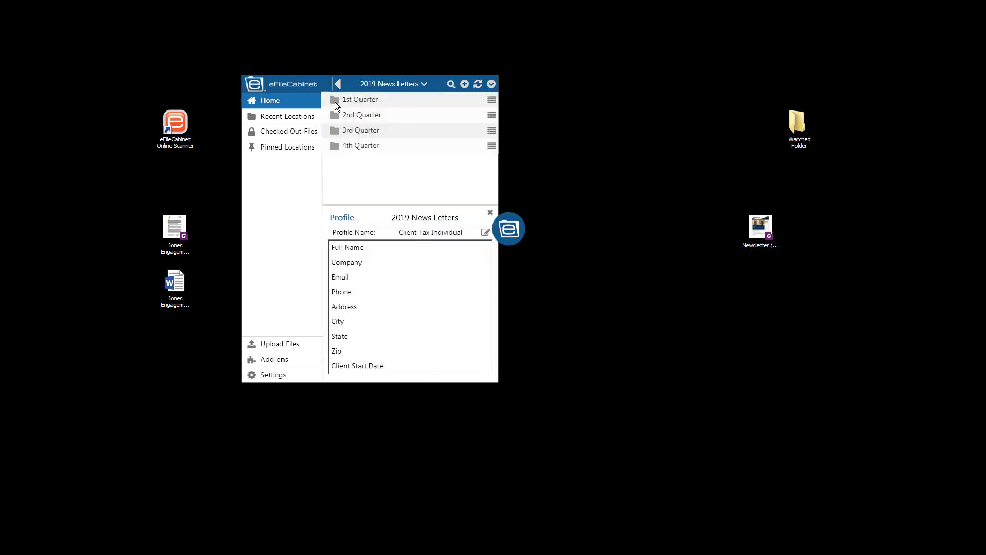
{"action": "double_click", "coordinate": [360, 99]}
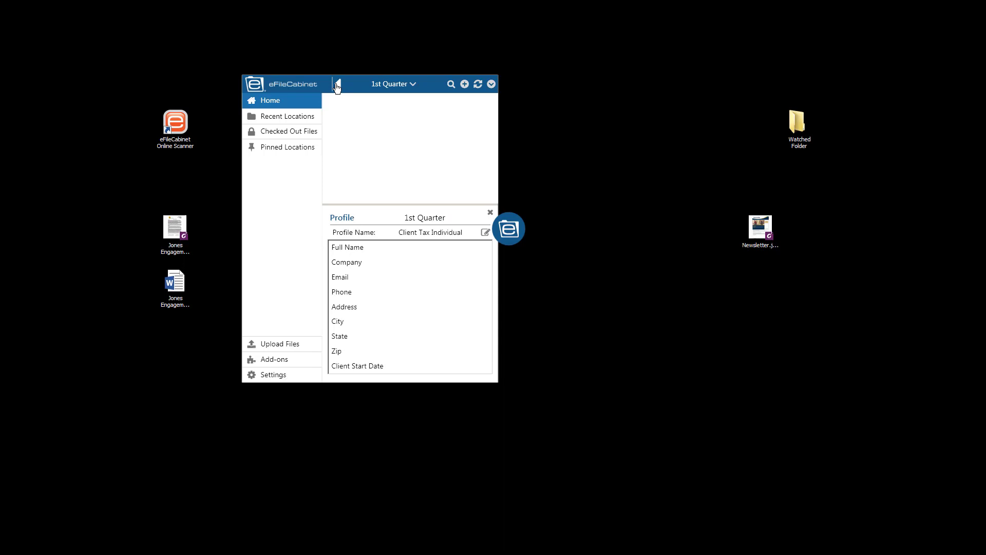
Step: Make 1st Quarter the default store location, then go to Settings
{"action": "right_click", "coordinate": [358, 99]}
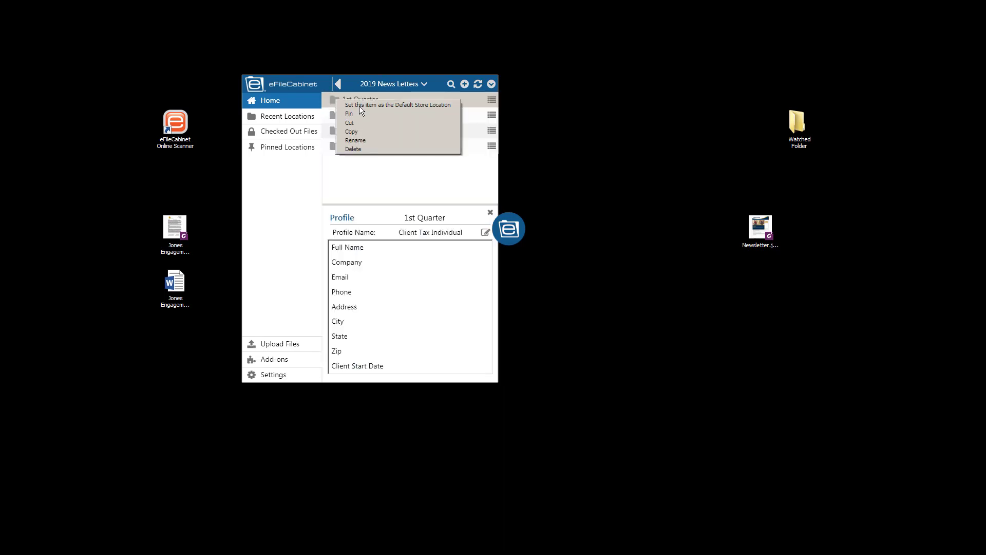
{"action": "mouse_move", "coordinate": [400, 105]}
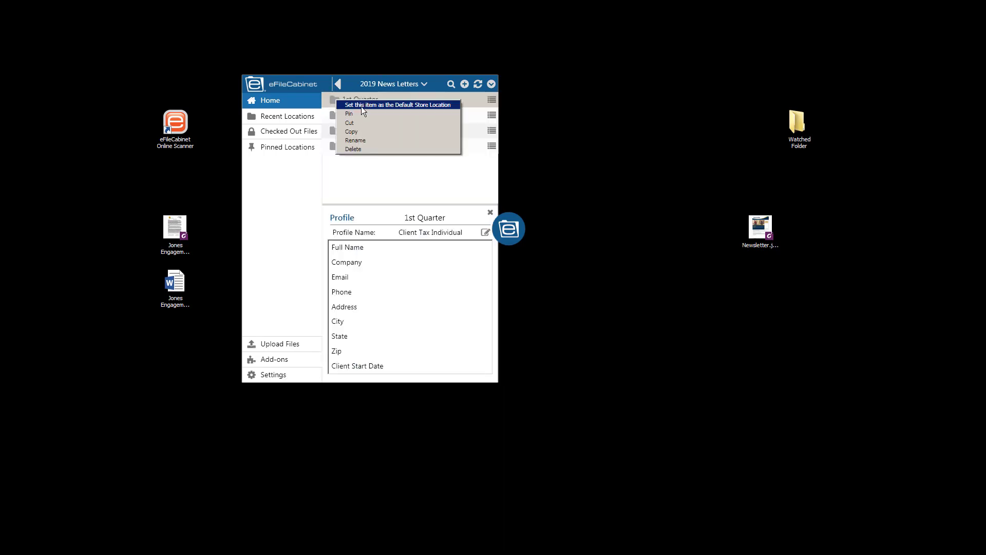
{"action": "left_click", "coordinate": [349, 114]}
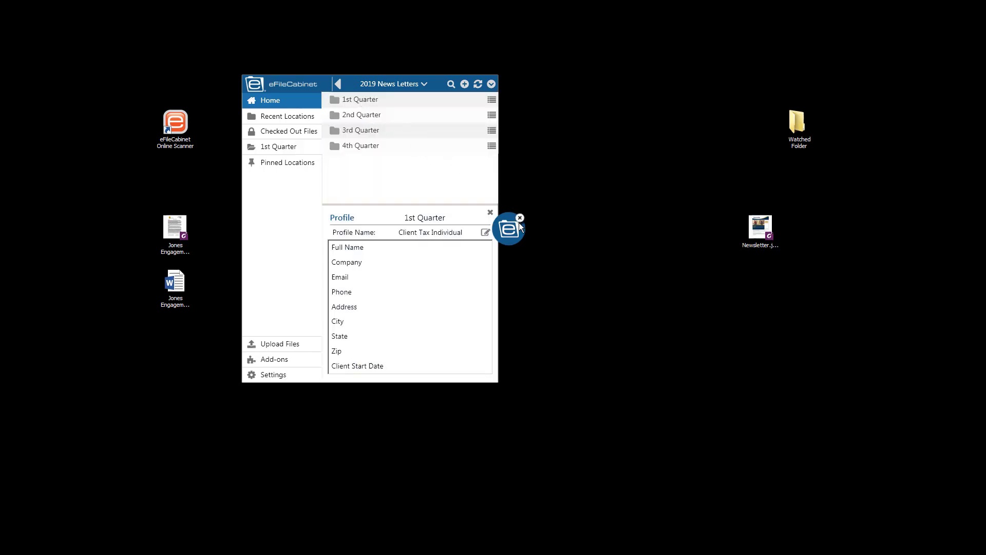
{"action": "left_click", "coordinate": [273, 374]}
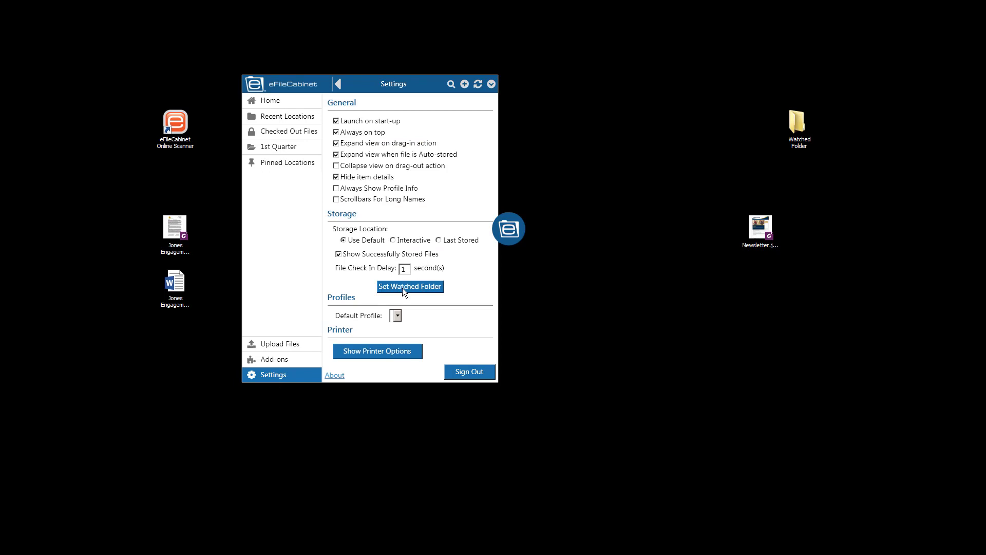
Step: Choose the desktop Watched Folder as Sidekick's watched folder and move its icon nearer the panel
{"action": "left_click", "coordinate": [410, 287]}
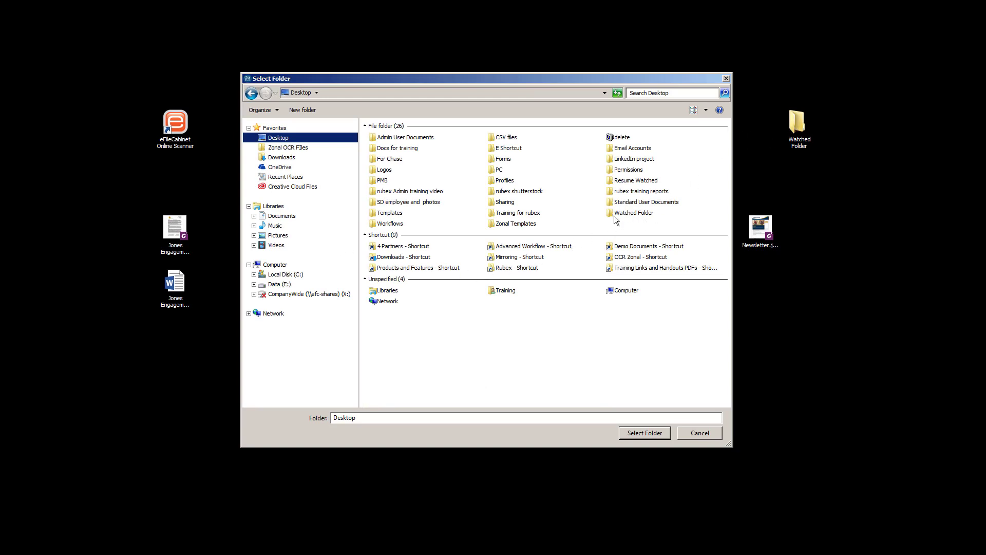
{"action": "left_click", "coordinate": [634, 213]}
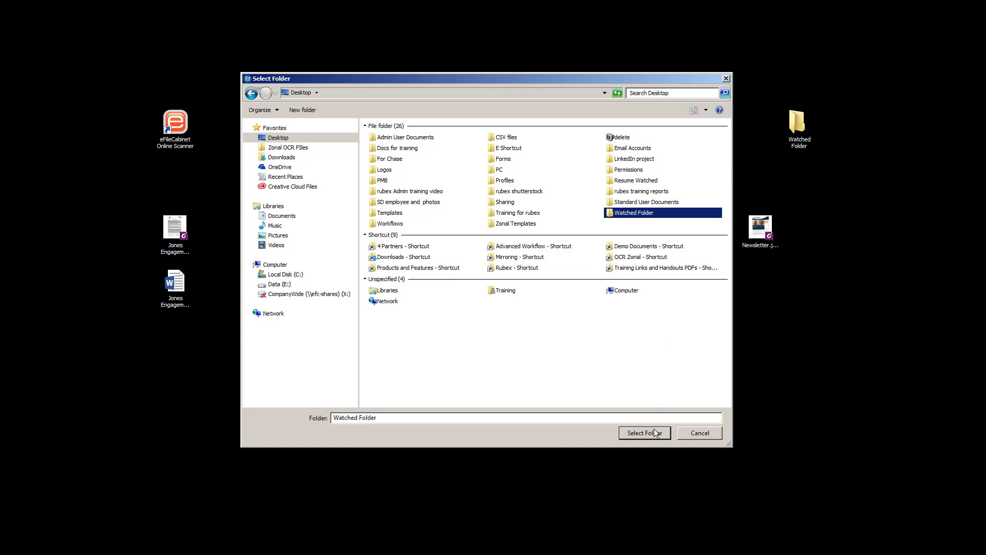
{"action": "left_click", "coordinate": [644, 433]}
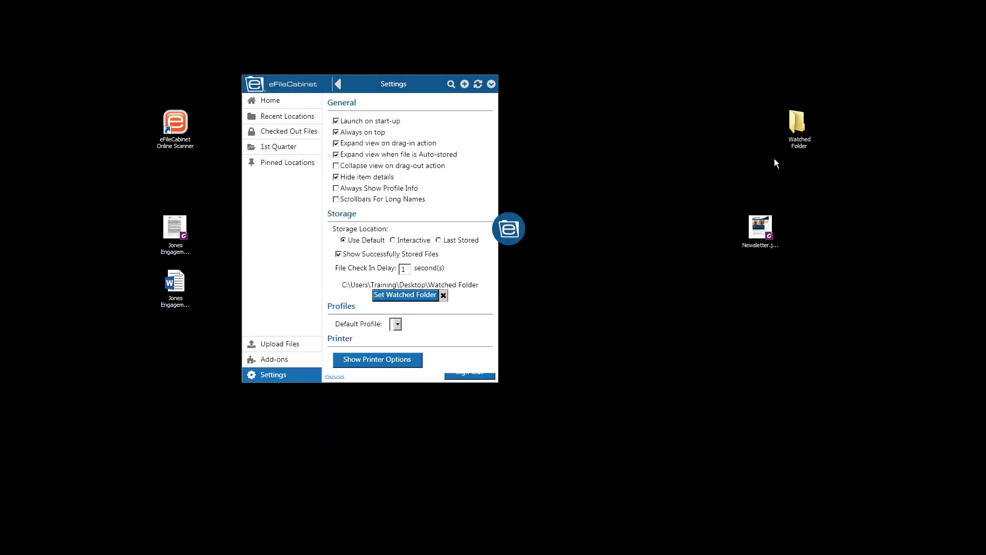
{"action": "left_click_drag", "start_coordinate": [799, 126], "coordinate": [682, 183]}
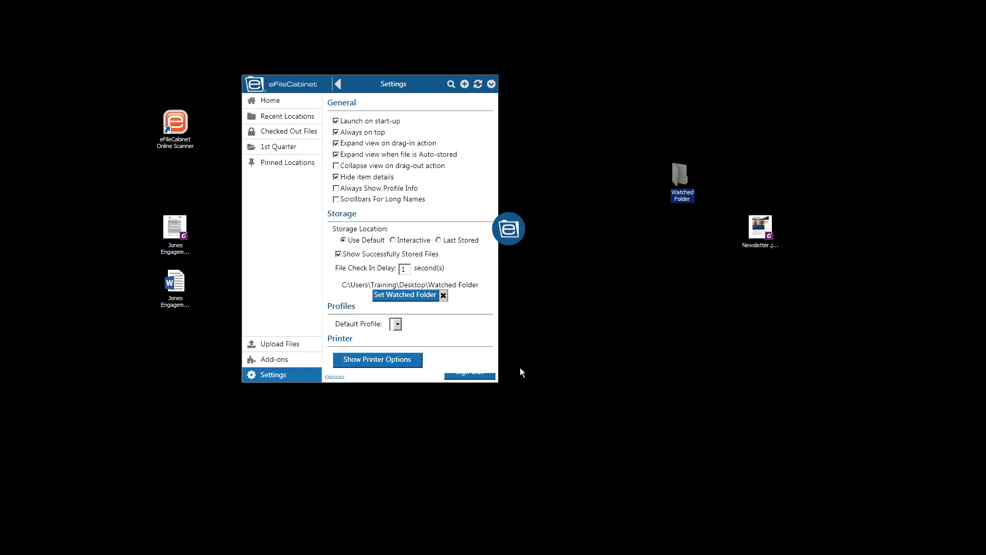
{"action": "mouse_move", "coordinate": [682, 176]}
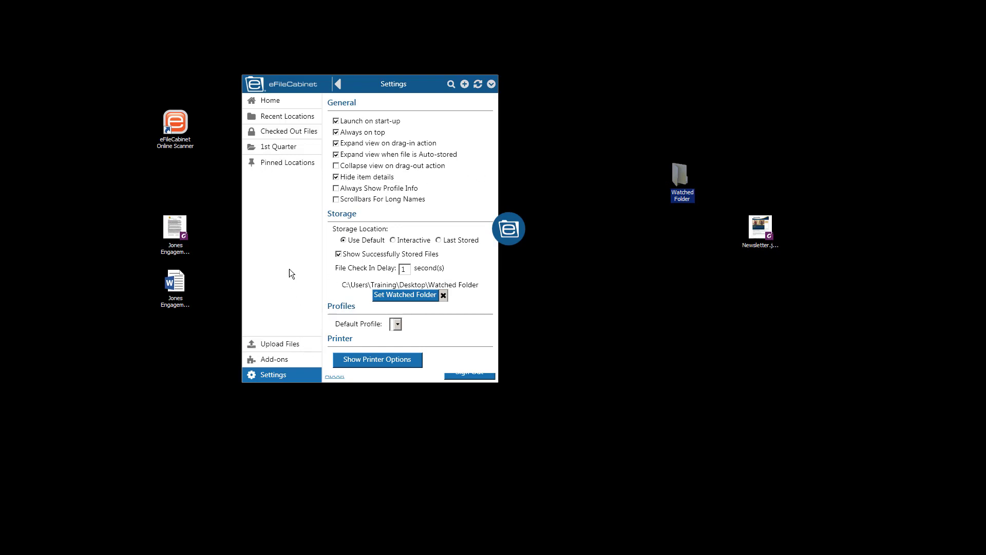
{"action": "mouse_move", "coordinate": [308, 334]}
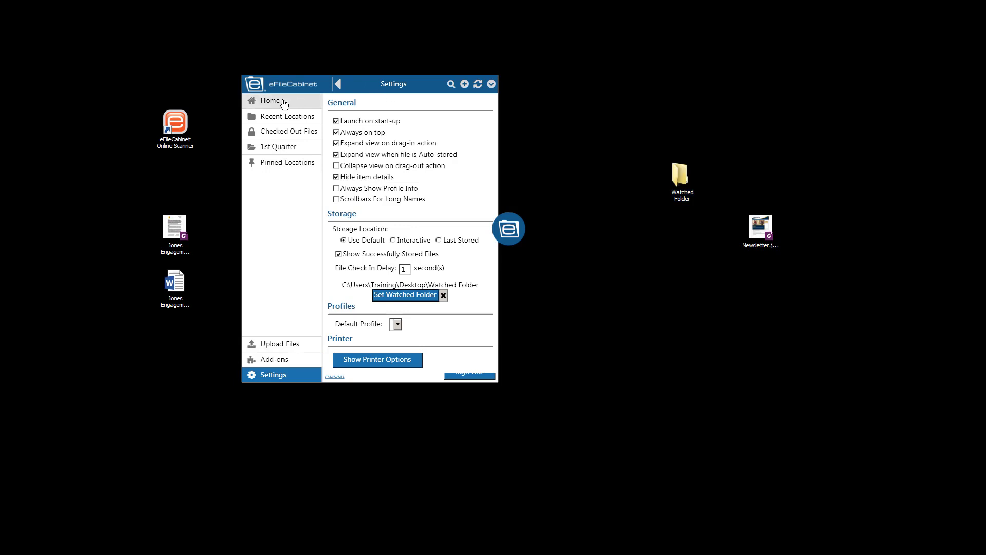
Step: Drop Newsletter.jpg into the desktop Watched Folder so Sidekick uploads it to 1st Quarter
{"action": "left_click", "coordinate": [271, 99]}
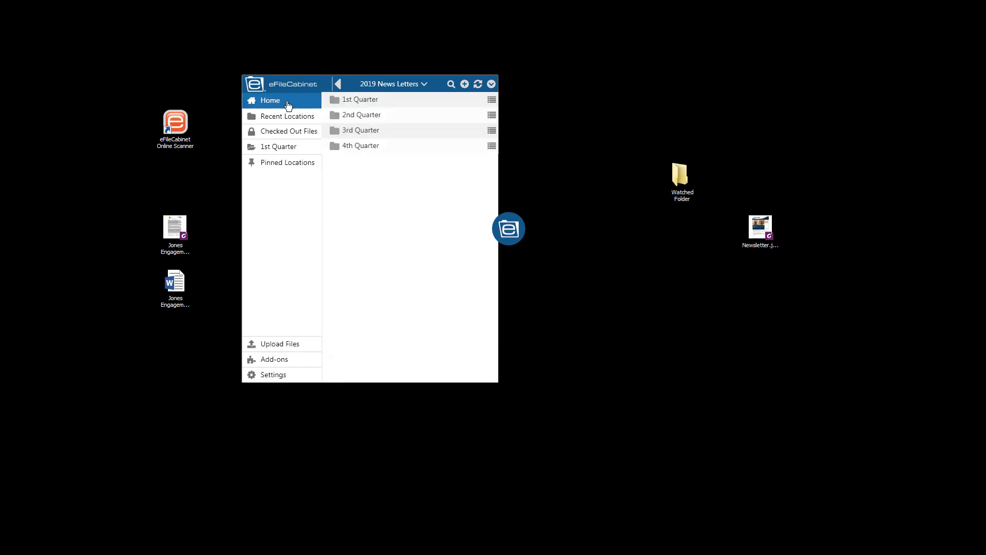
{"action": "left_click", "coordinate": [338, 83]}
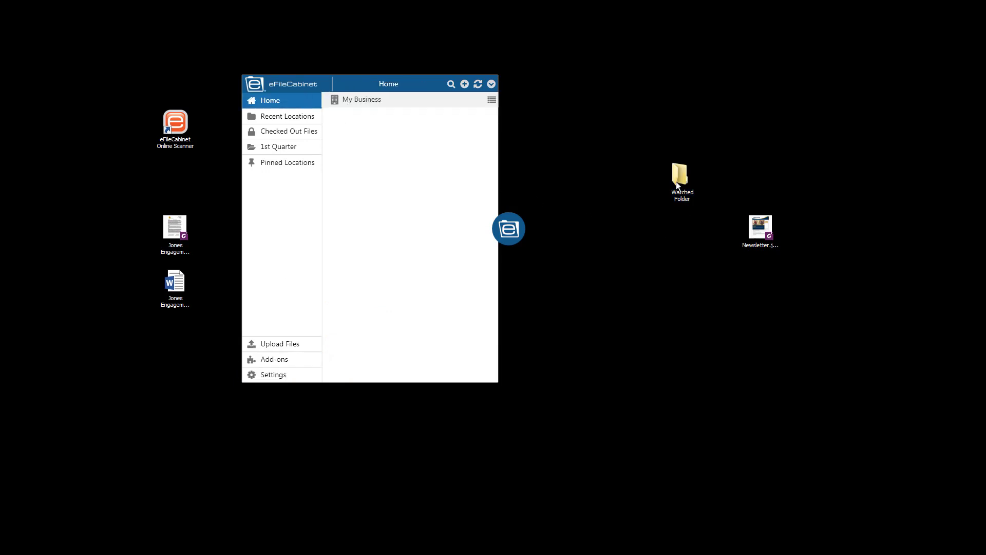
{"action": "double_click", "coordinate": [682, 175]}
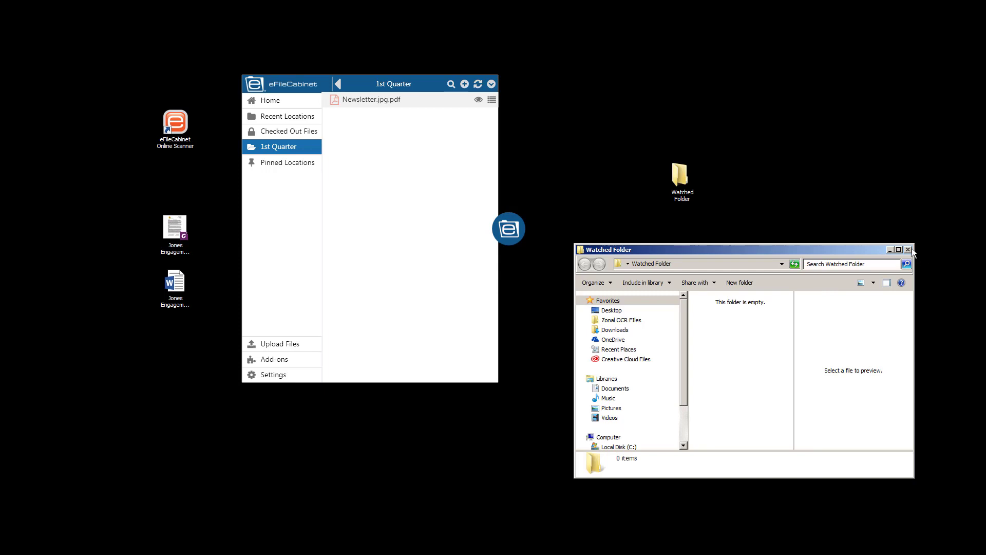
{"action": "left_click", "coordinate": [909, 249]}
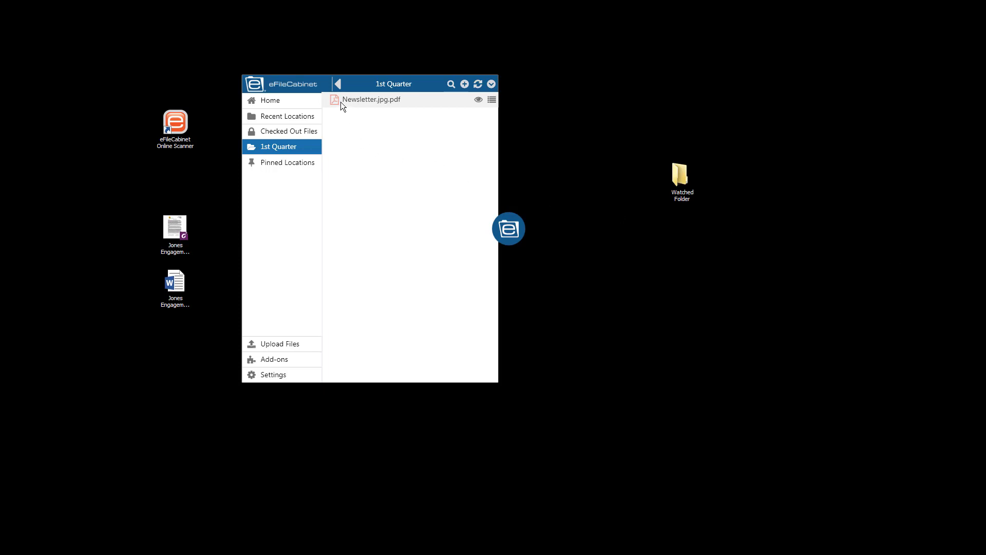
Step: Preview the uploaded Newsletter.jpg.pdf in 1st Quarter and close the preview
{"action": "left_click", "coordinate": [371, 100]}
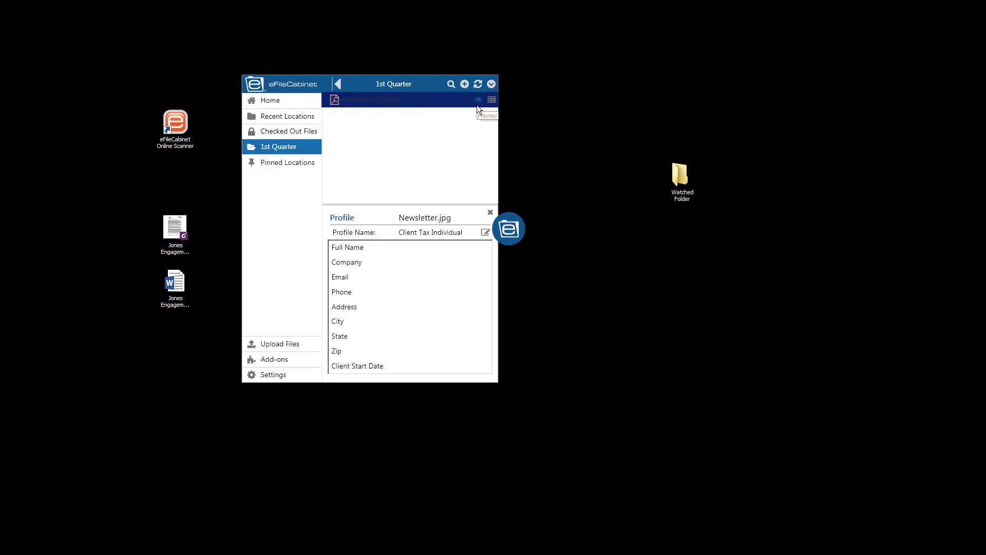
{"action": "left_click", "coordinate": [478, 100]}
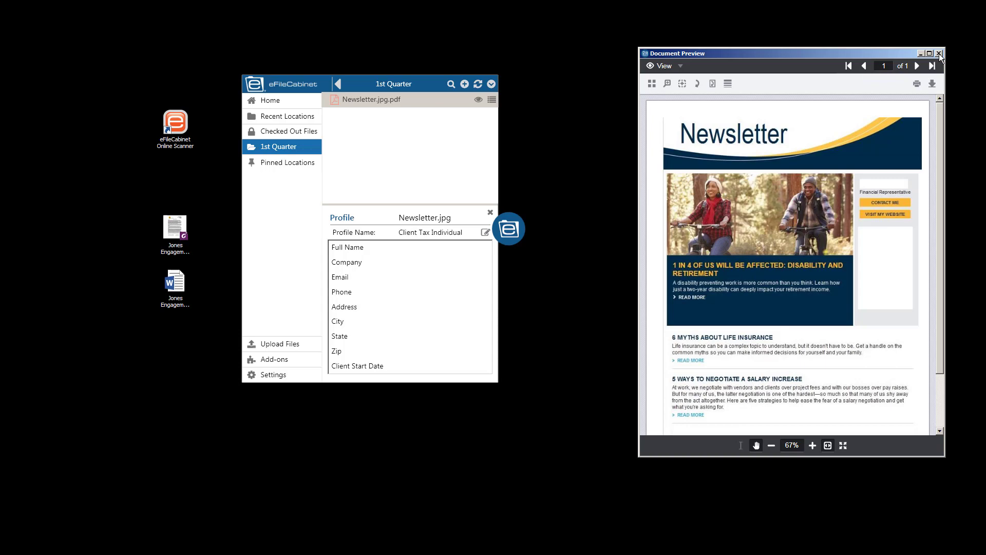
{"action": "left_click", "coordinate": [941, 53]}
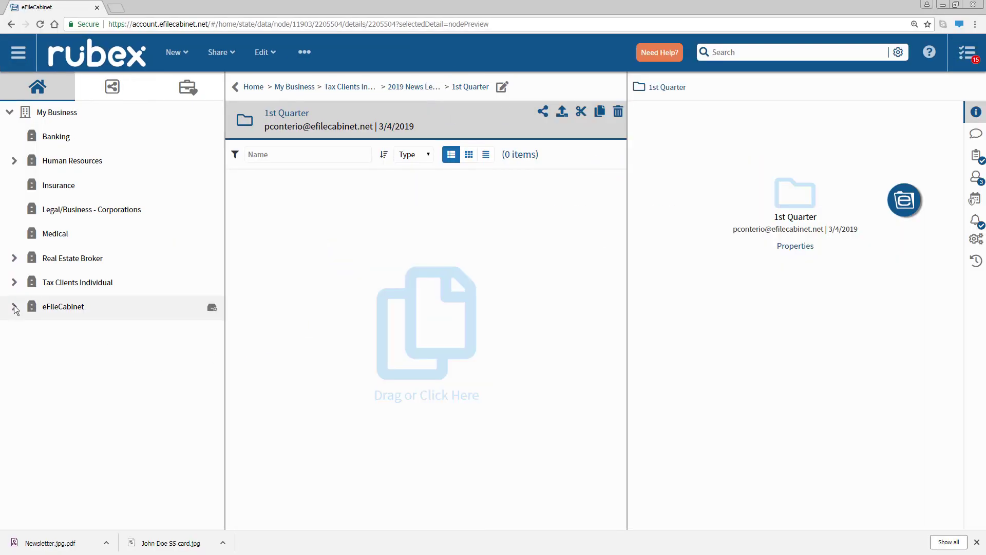
Step: Locate Newsletter.jpg.pdf under Tax Clients Individual > 2019 News Letters > 1st Quarter in Rubex
{"action": "left_click", "coordinate": [13, 281]}
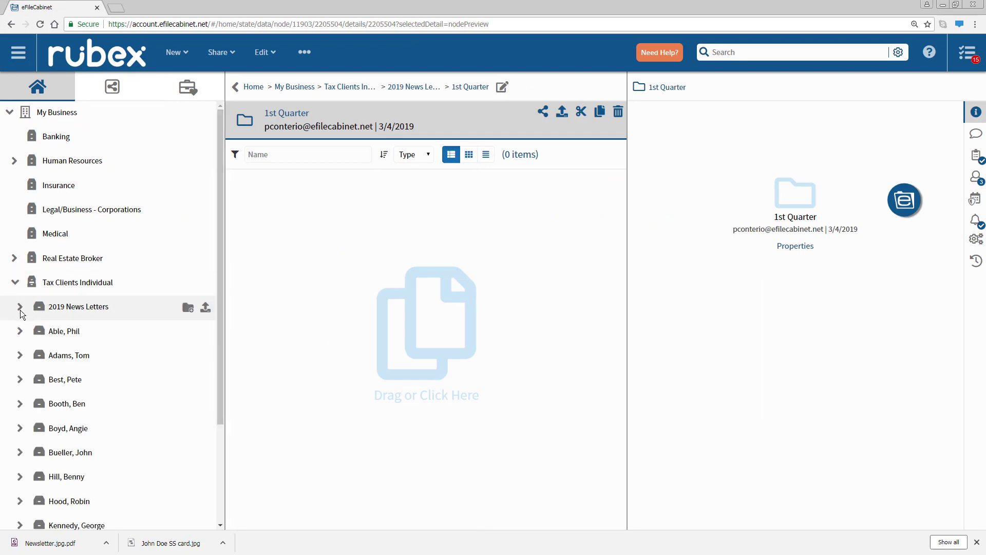
{"action": "left_click", "coordinate": [20, 306]}
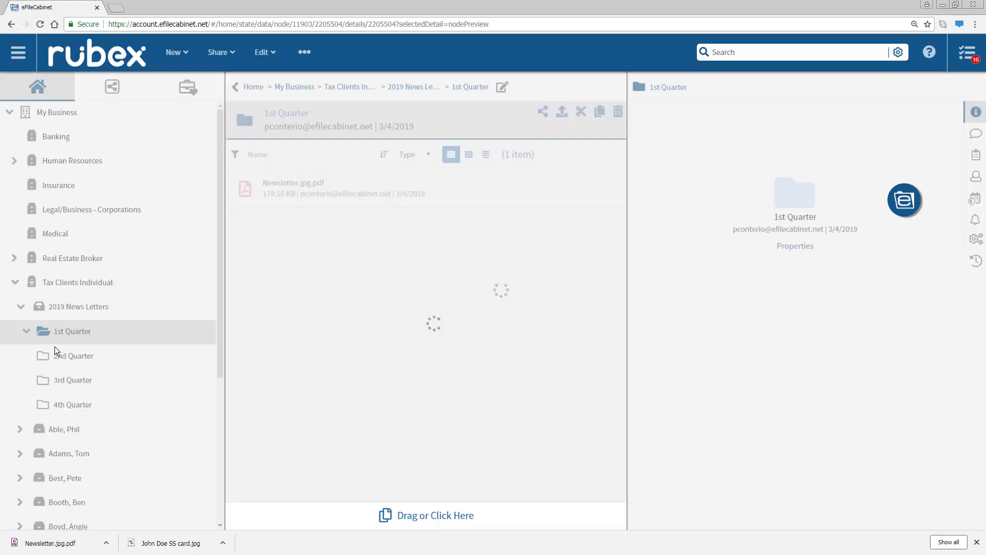
{"action": "left_click", "coordinate": [293, 183]}
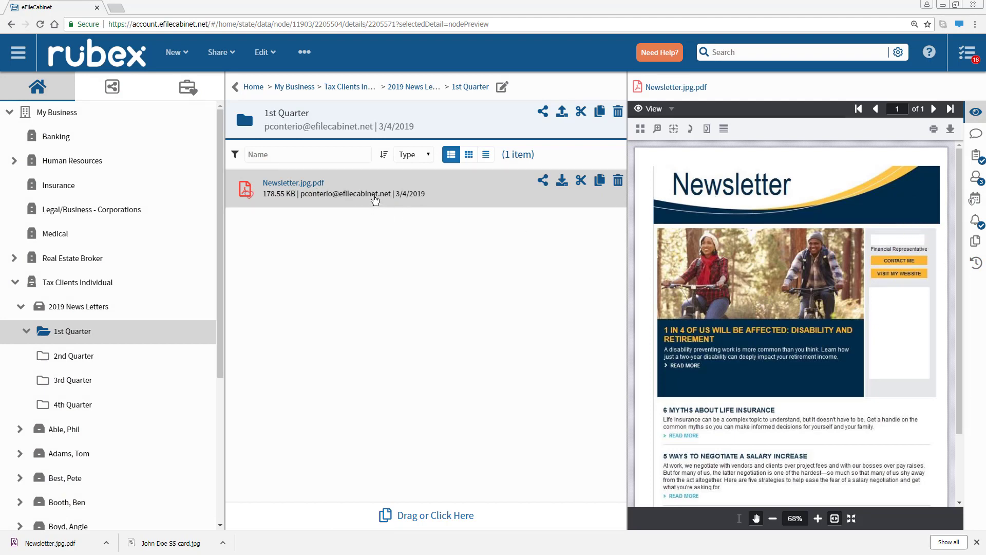
Step: Begin renaming Newsletter.jpg.pdf from its context menu
{"action": "right_click", "coordinate": [374, 199]}
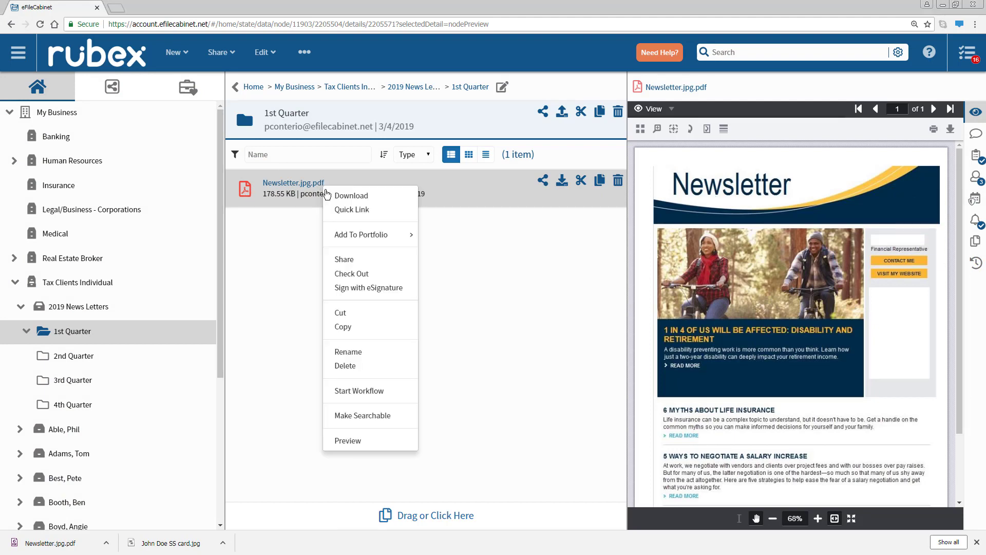
{"action": "left_click", "coordinate": [349, 351]}
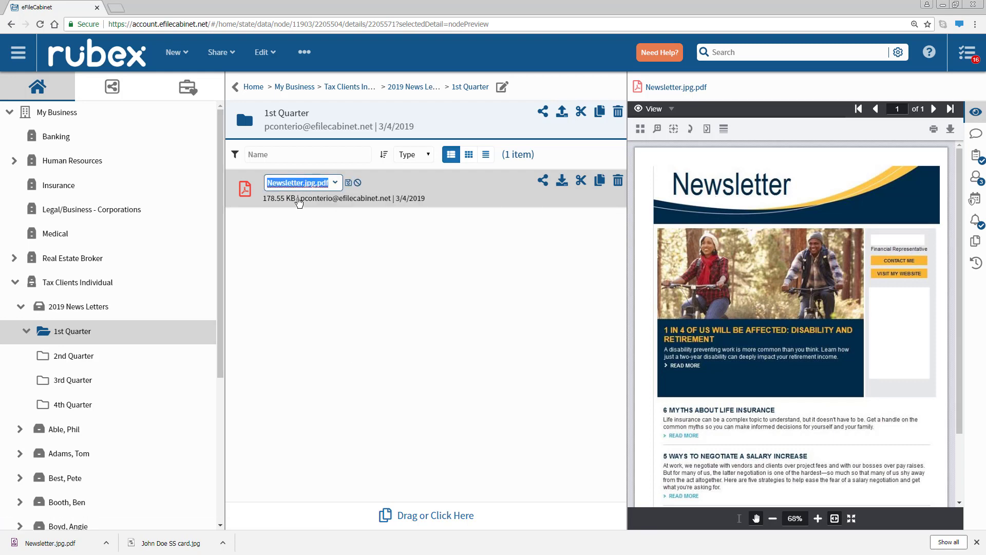